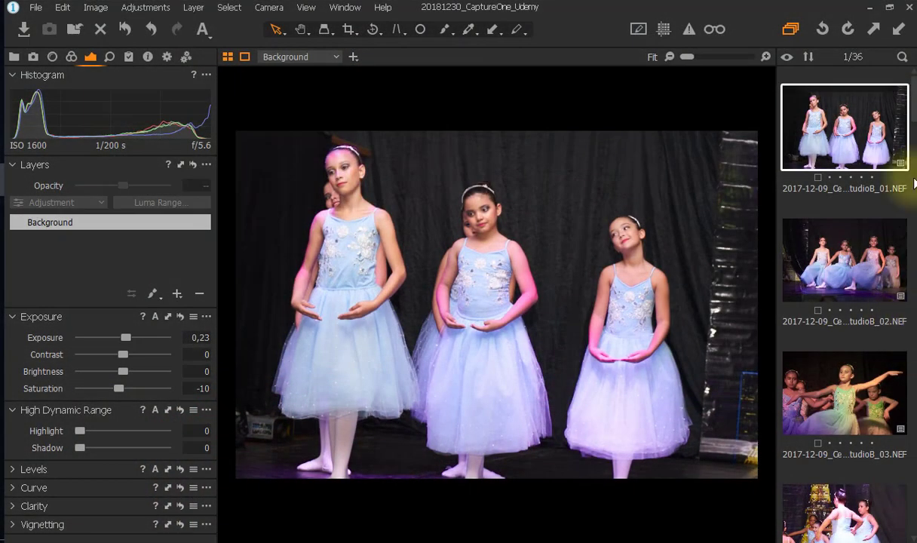
# Rename the first ballet photo's file name to XXXXXX
pyautogui.doubleClick(844, 188)
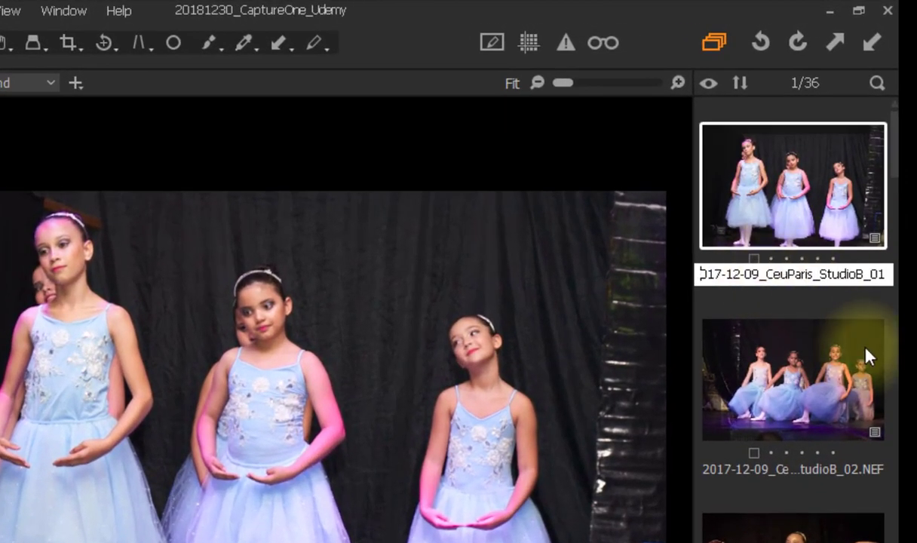
pyautogui.doubleClick(792, 274)
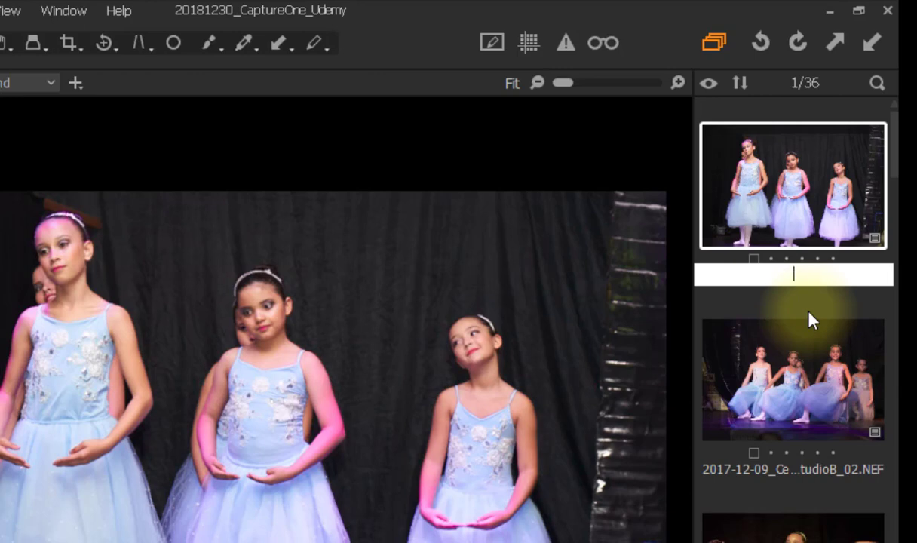
pyautogui.write('XXXXXX')
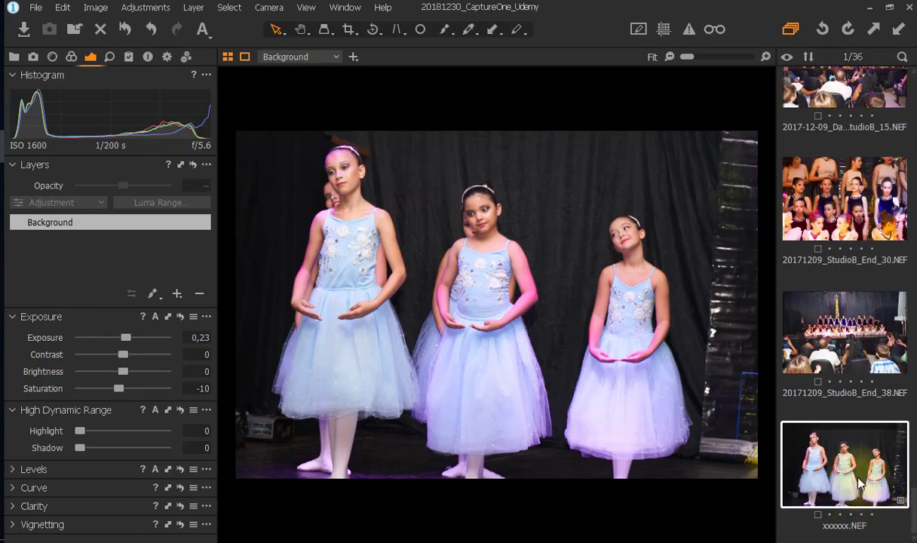
pyautogui.moveTo(434, 219)
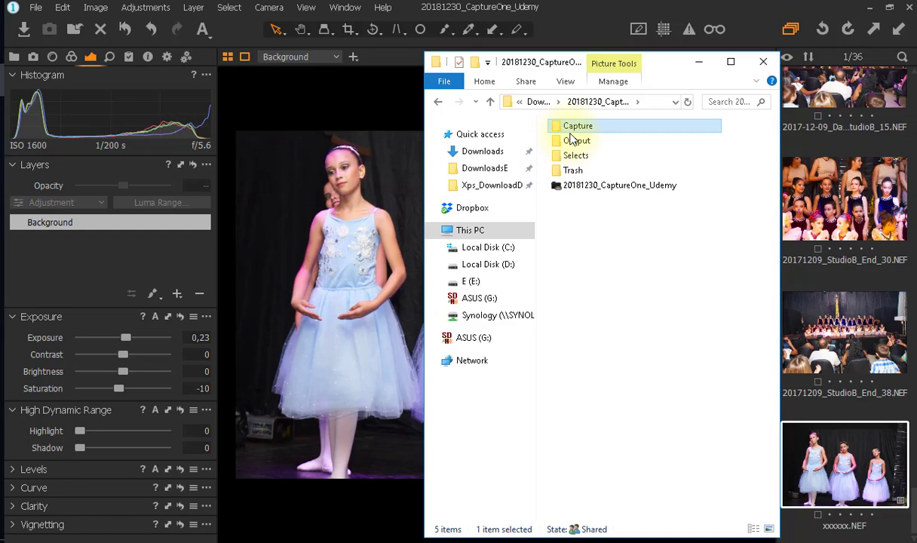
# Open the Capture folder and select the renamed xxxxxx photo file
pyautogui.doubleClick(578, 126)
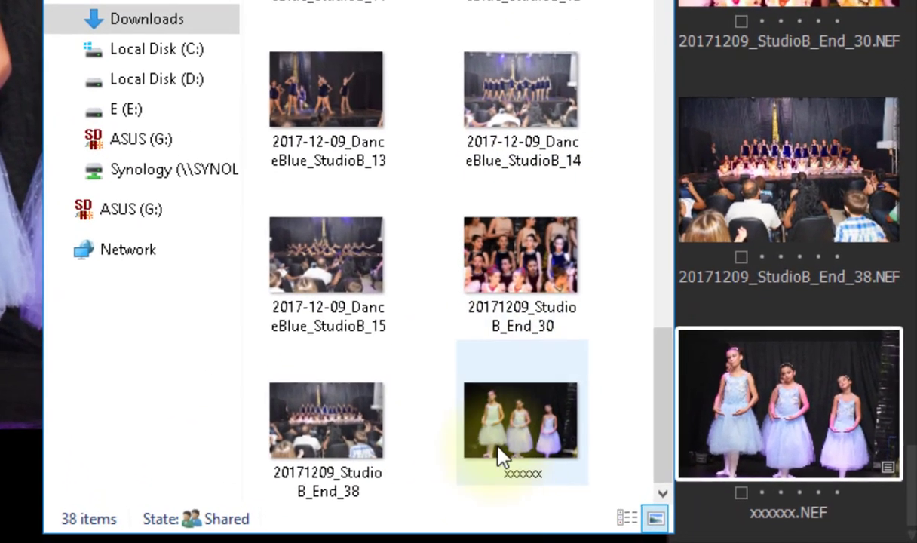
pyautogui.click(520, 422)
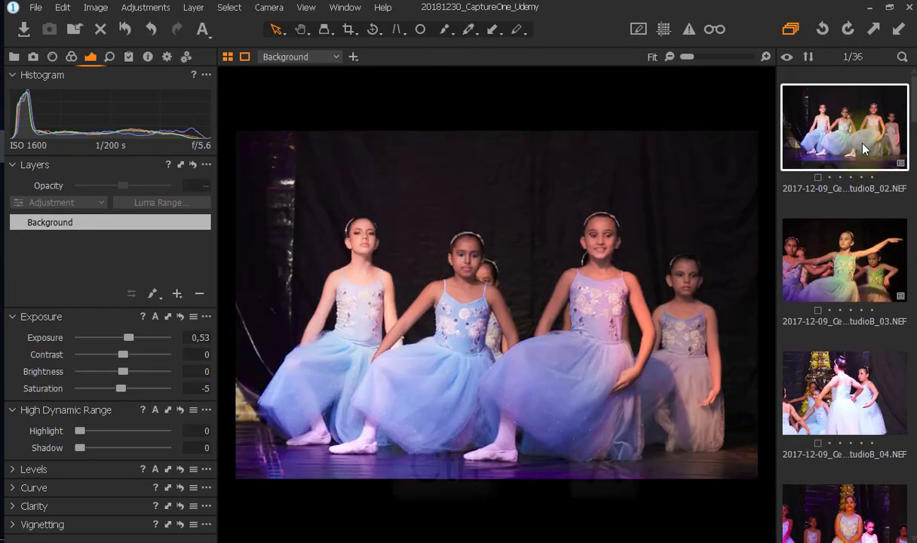
pyautogui.press('ctrl+a')
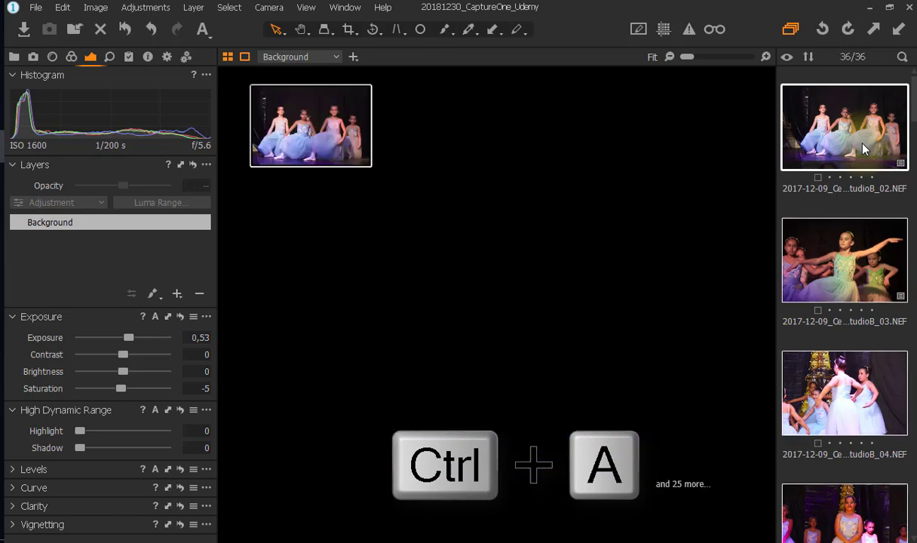
pyautogui.press('ctrl+a')
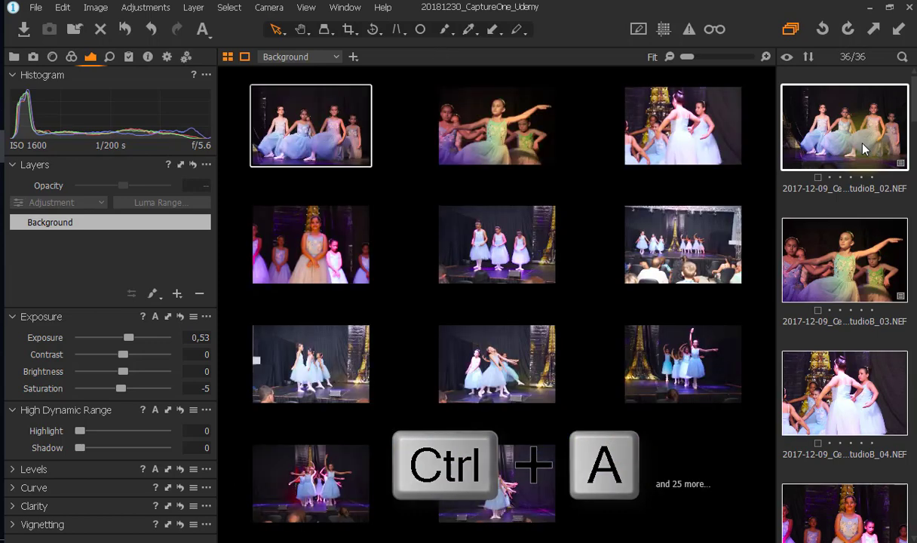
pyautogui.press('ctrl+a')
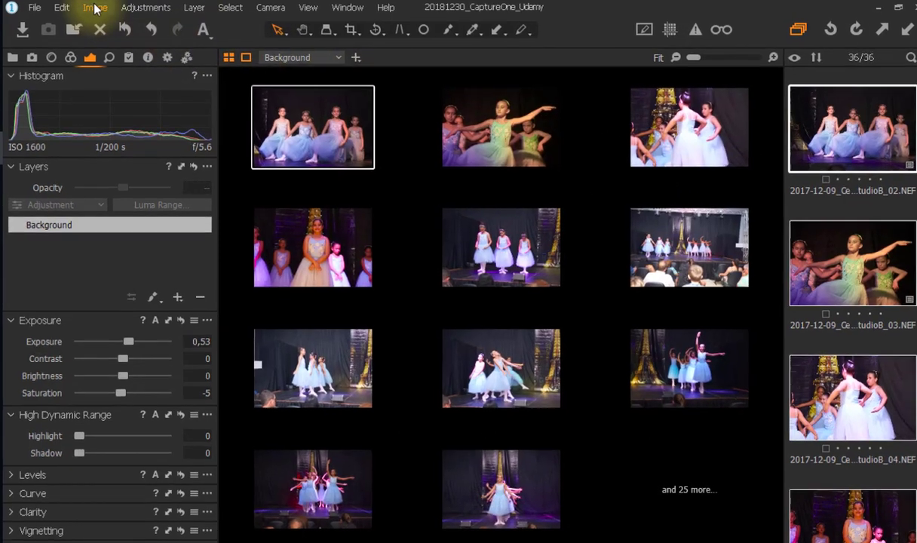
pyautogui.click(95, 7)
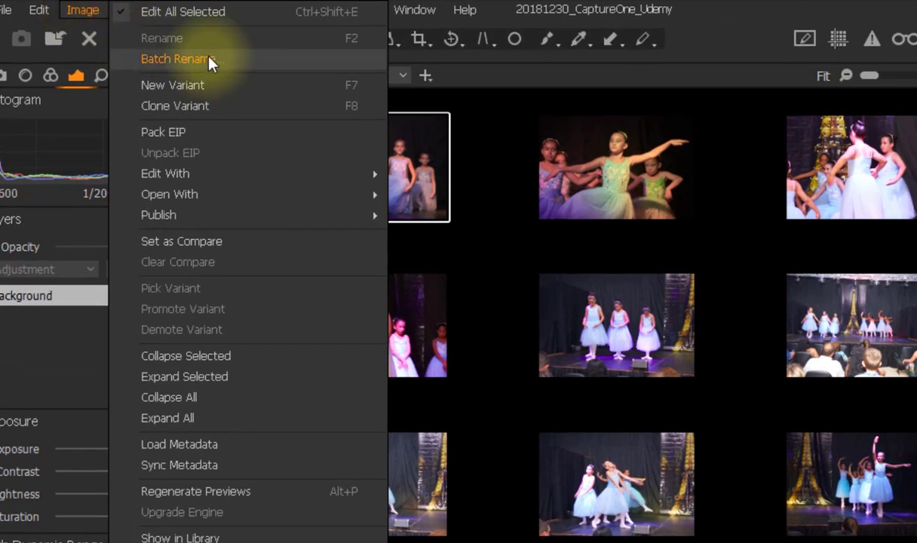
pyautogui.click(177, 58)
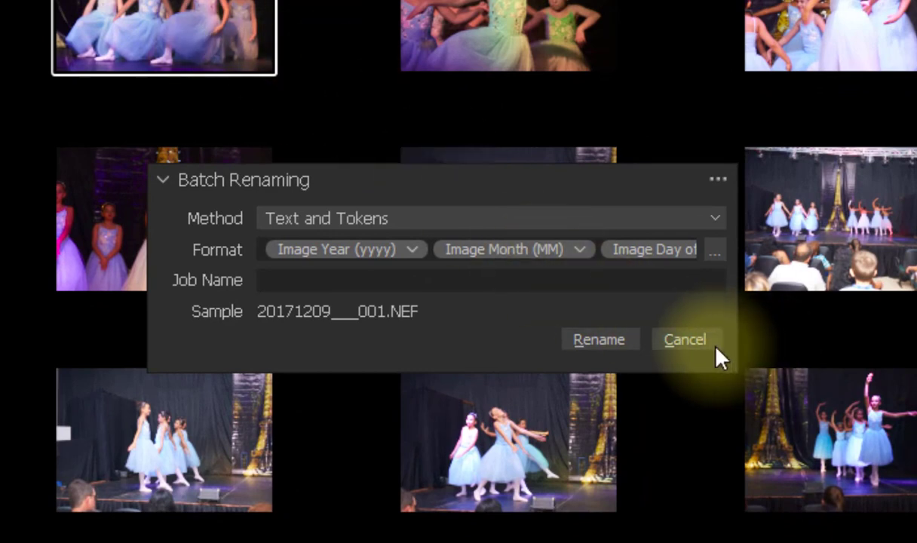
pyautogui.click(685, 340)
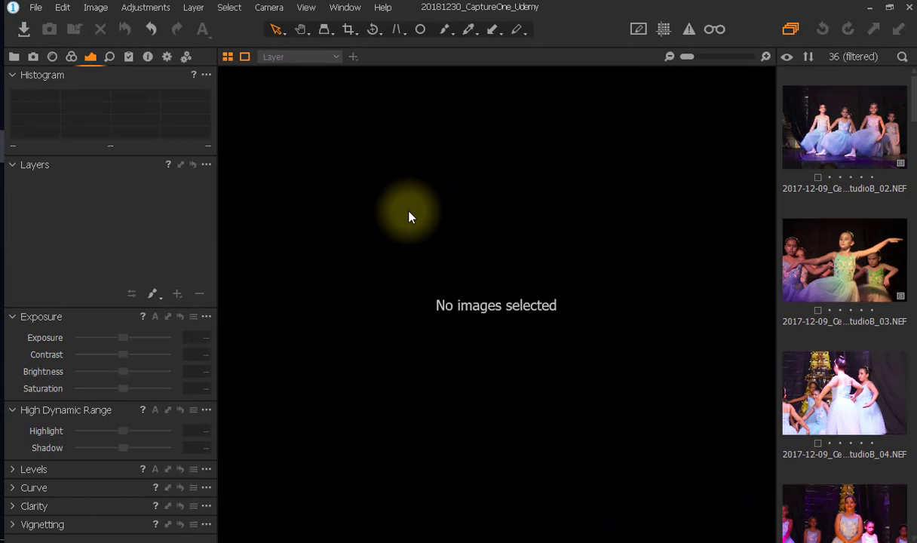
pyautogui.click(844, 127)
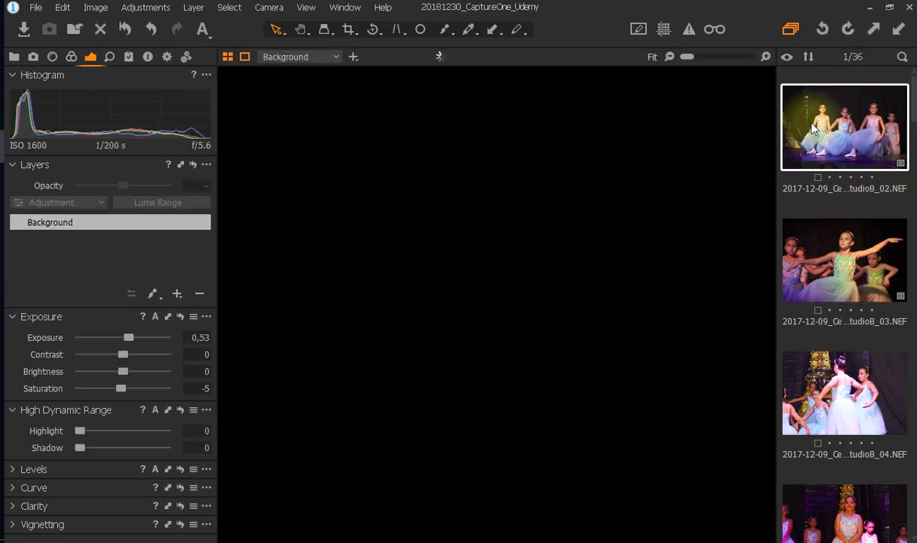
pyautogui.click(844, 126)
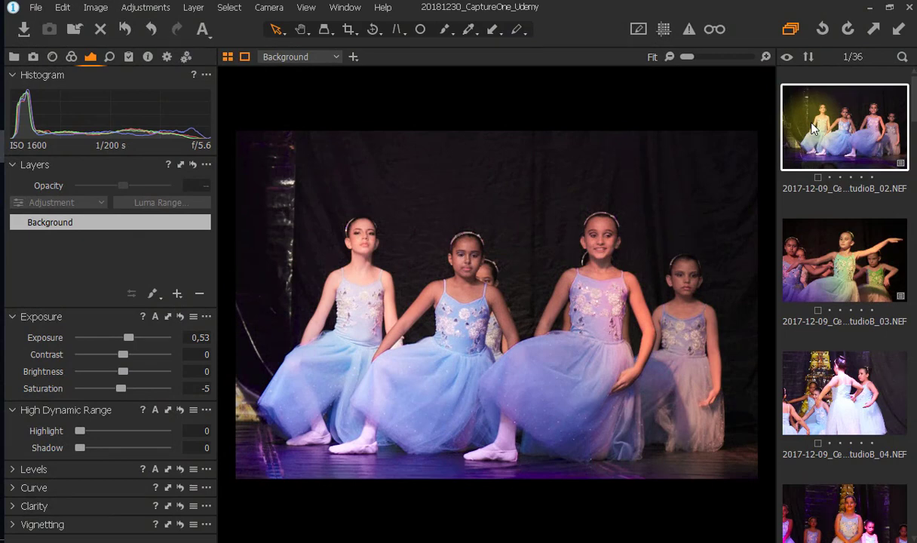
pyautogui.moveTo(660, 90)
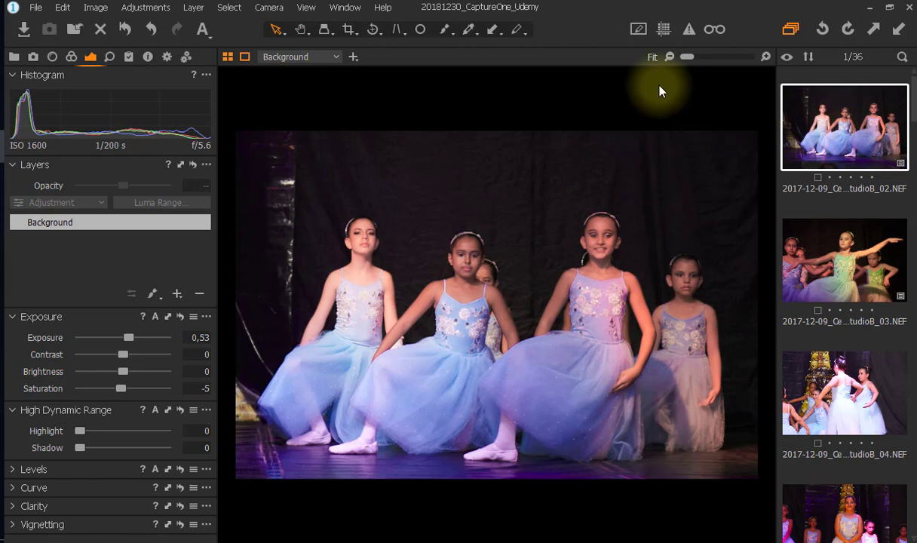
pyautogui.moveTo(276, 244)
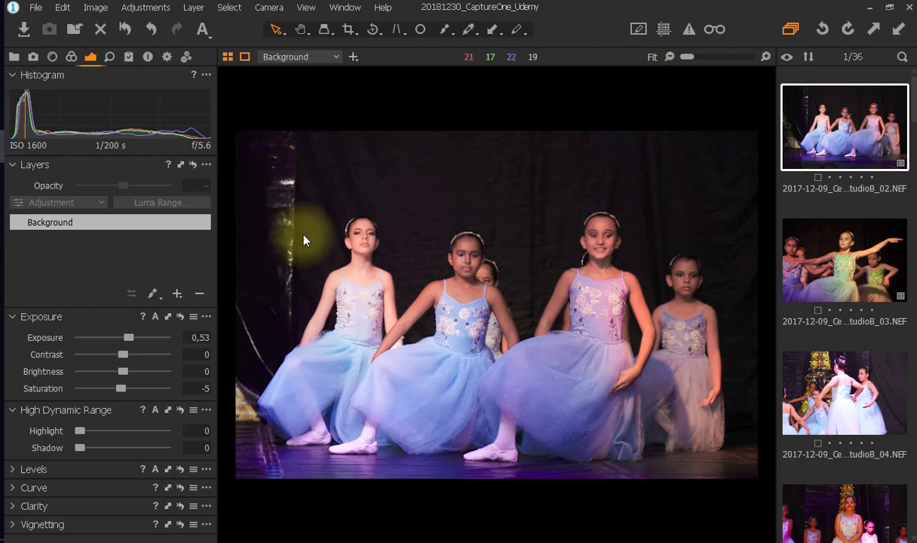
pyautogui.moveTo(146, 85)
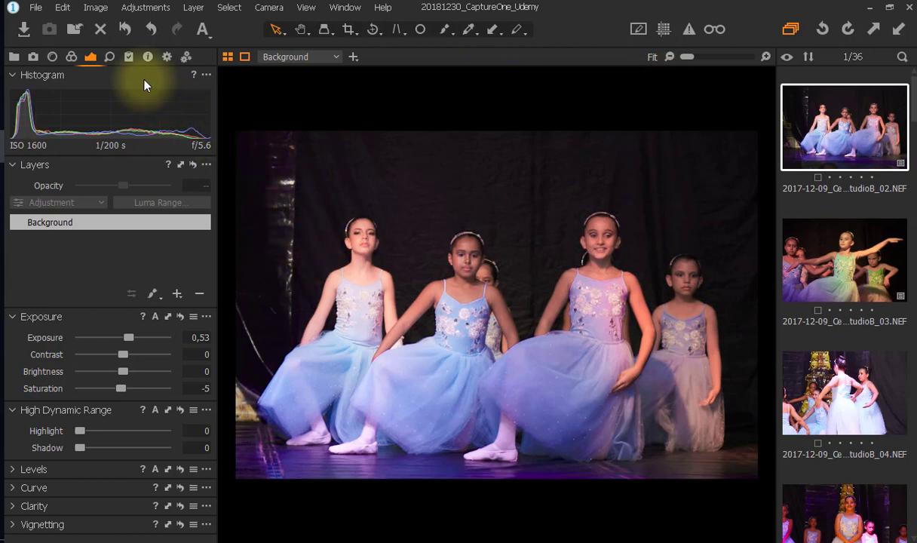
pyautogui.moveTo(129, 57)
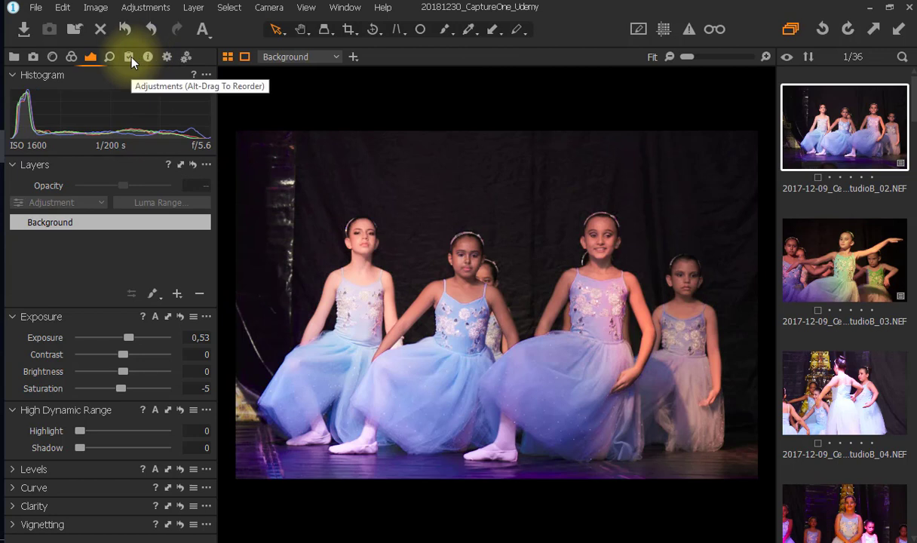
pyautogui.moveTo(148, 56)
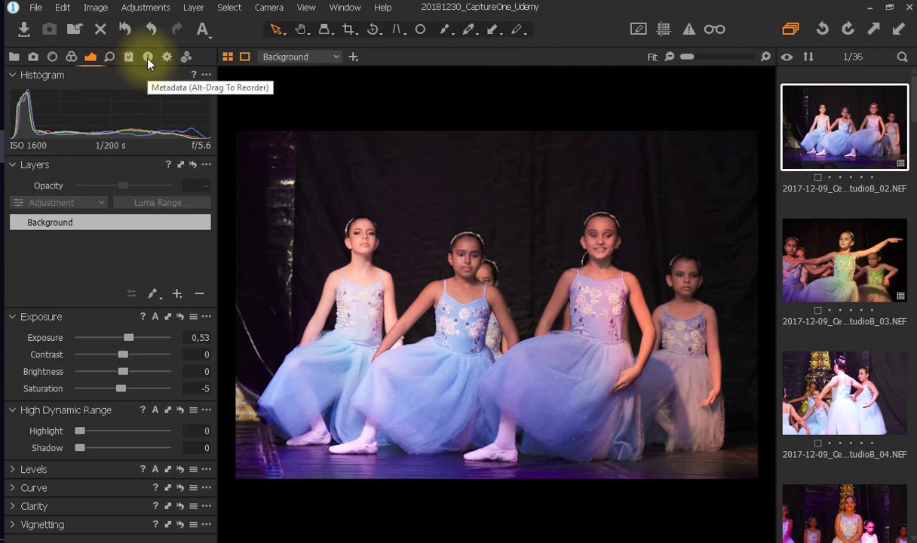
# Show the Metadata tool, then switch to the Default workspace layout
pyautogui.click(148, 56)
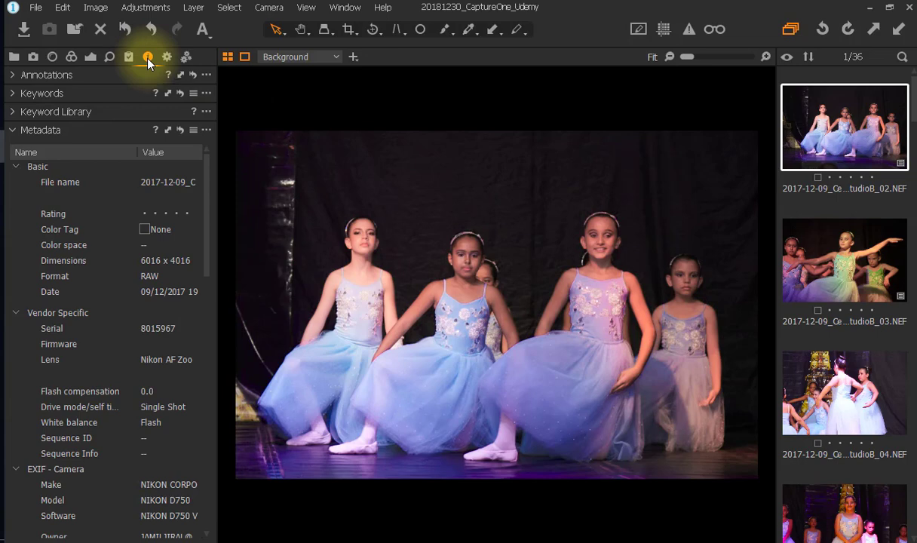
pyautogui.click(305, 8)
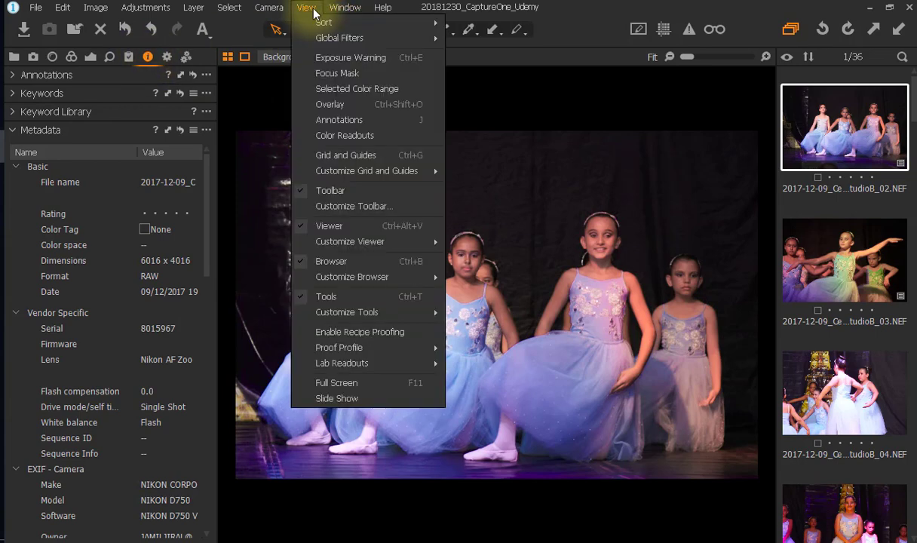
pyautogui.click(345, 7)
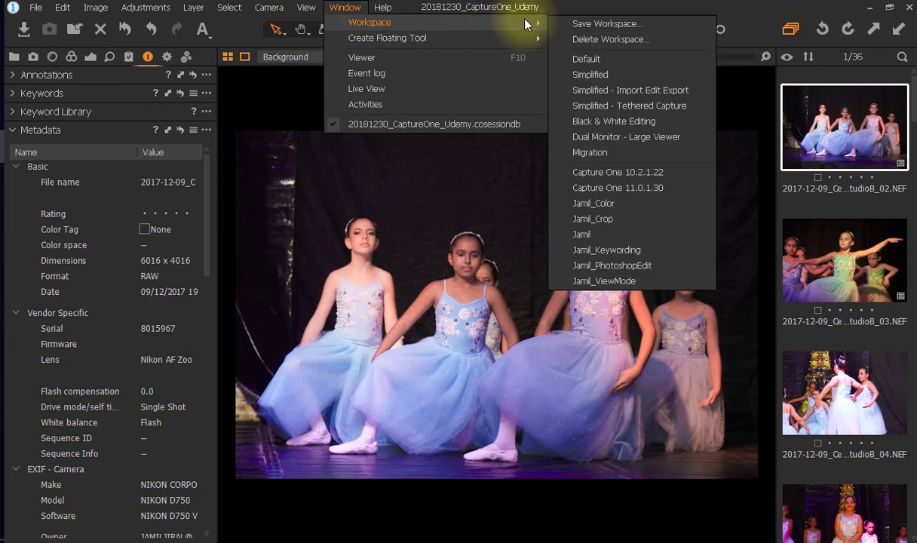
pyautogui.moveTo(601, 62)
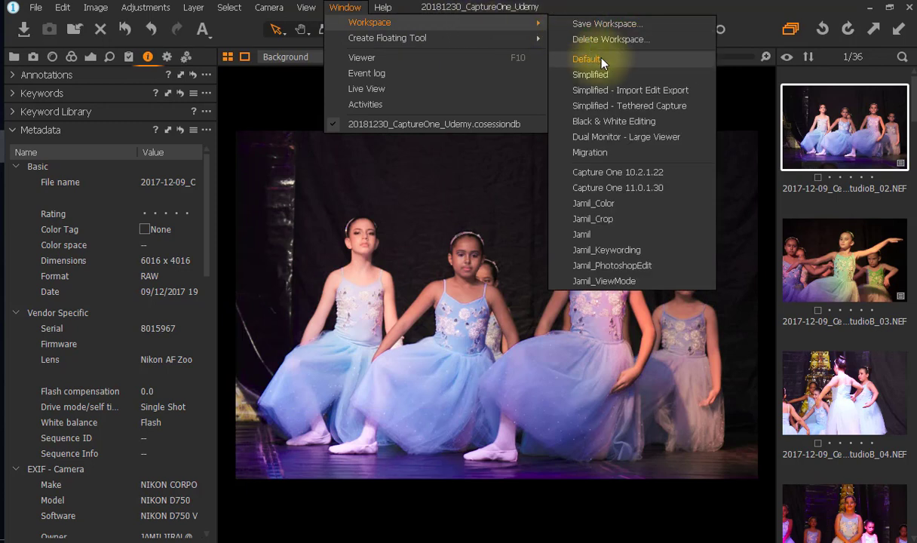
pyautogui.click(586, 59)
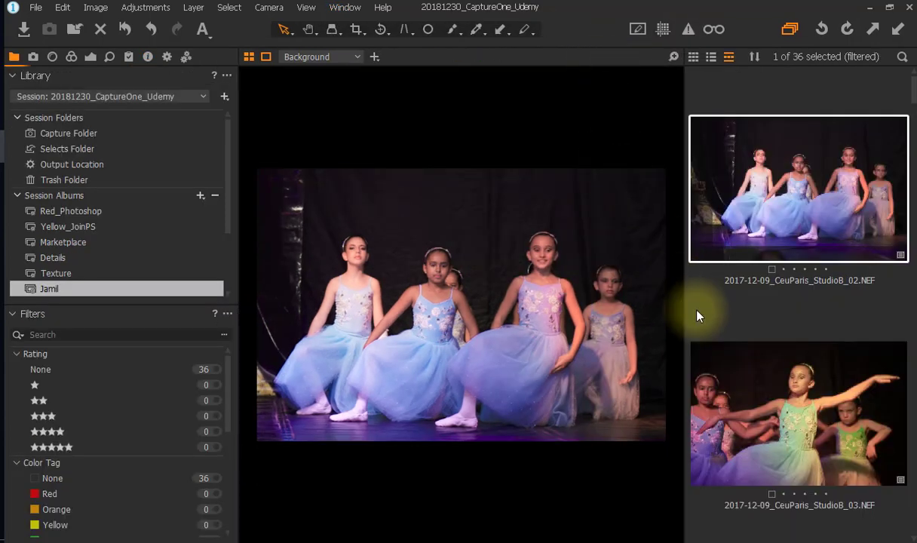
pyautogui.moveTo(687, 304)
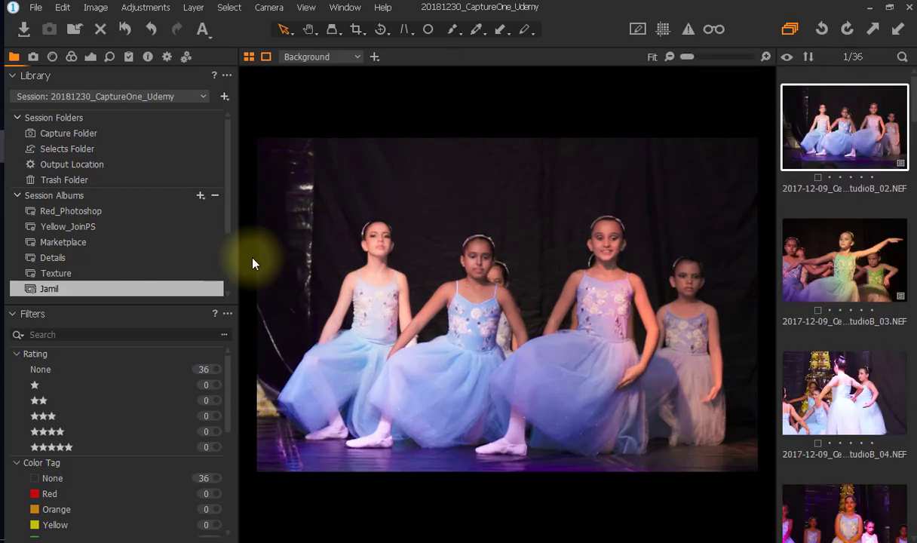
pyautogui.moveTo(243, 259)
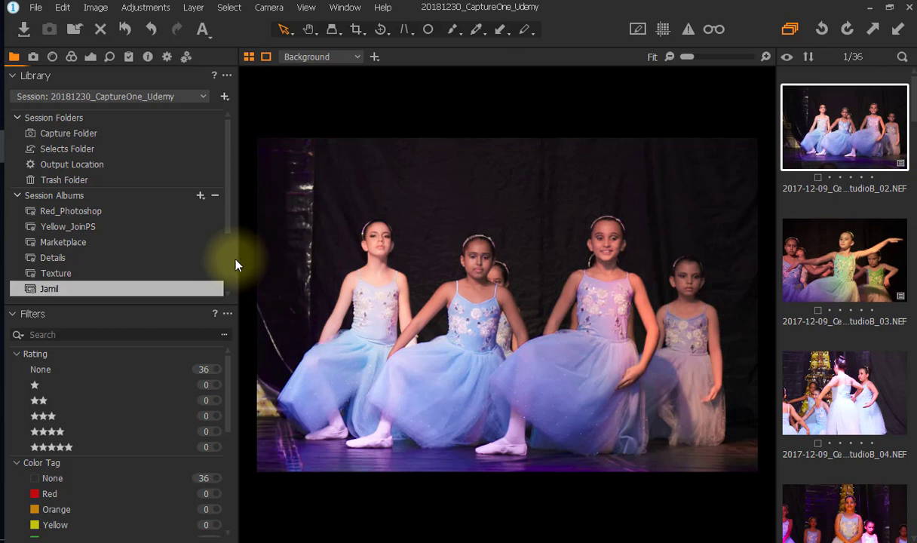
pyautogui.moveTo(232, 255)
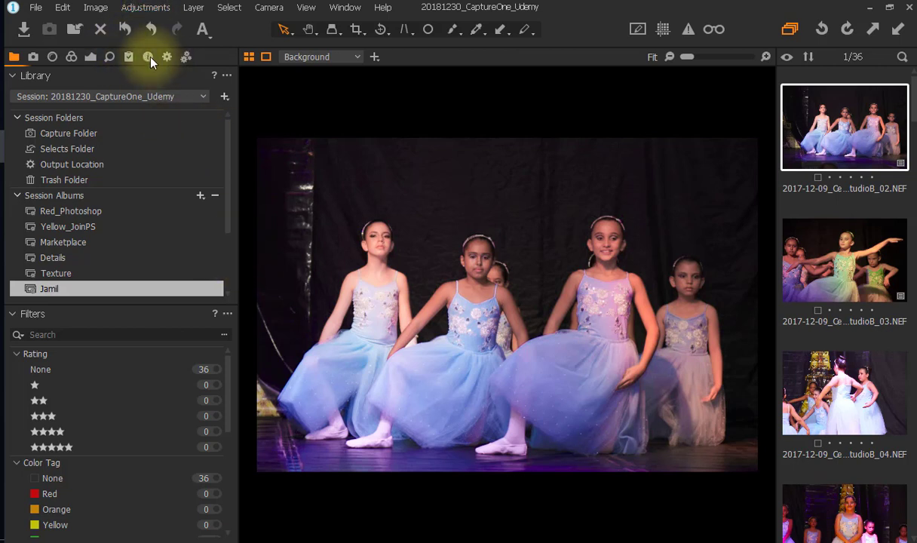
# Collapse the keyword sections and fill IPTC Title 'Studio' and Job Identifier 'Ballet'
pyautogui.click(148, 56)
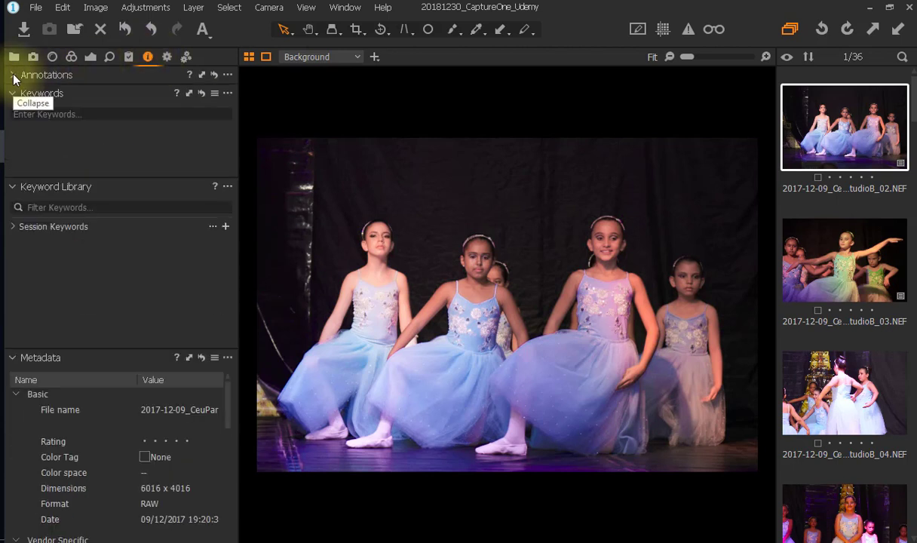
pyautogui.click(12, 93)
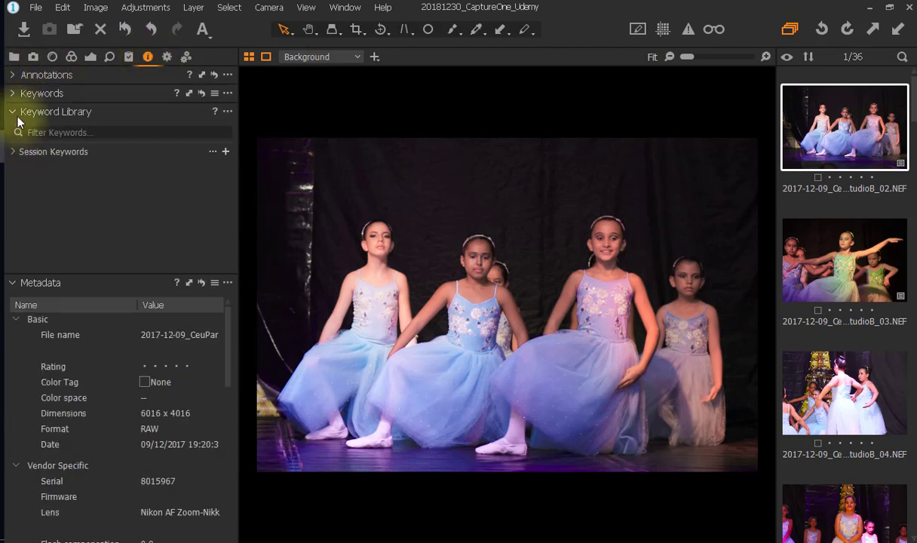
pyautogui.click(12, 111)
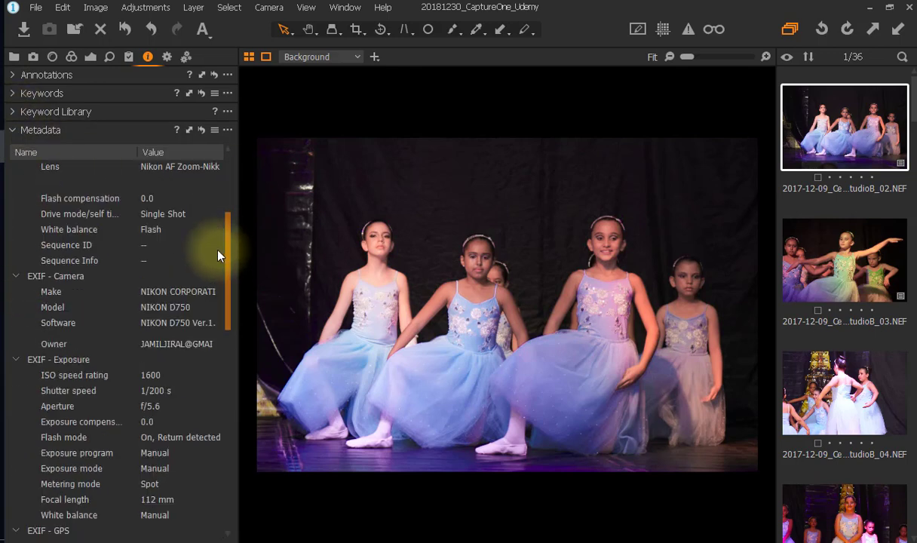
pyautogui.scroll(-3)
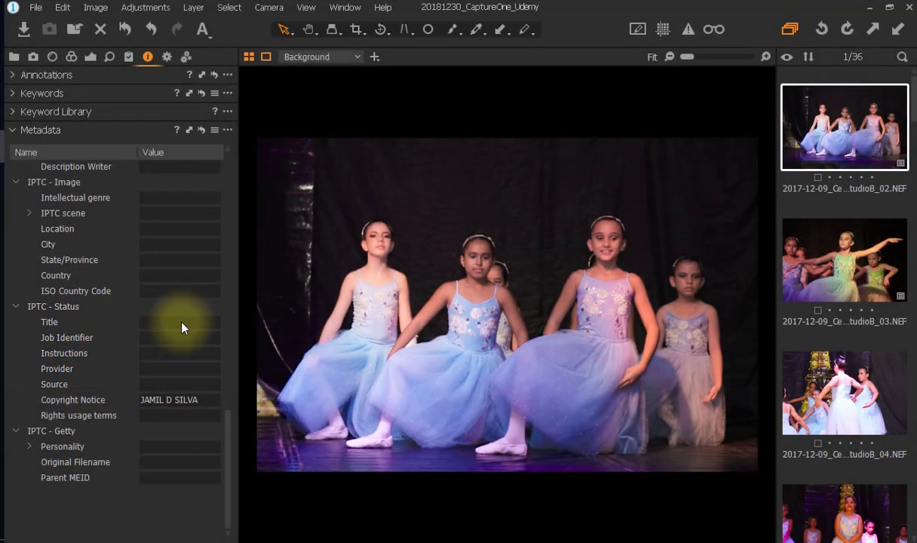
pyautogui.click(180, 324)
pyautogui.write('Ballet')
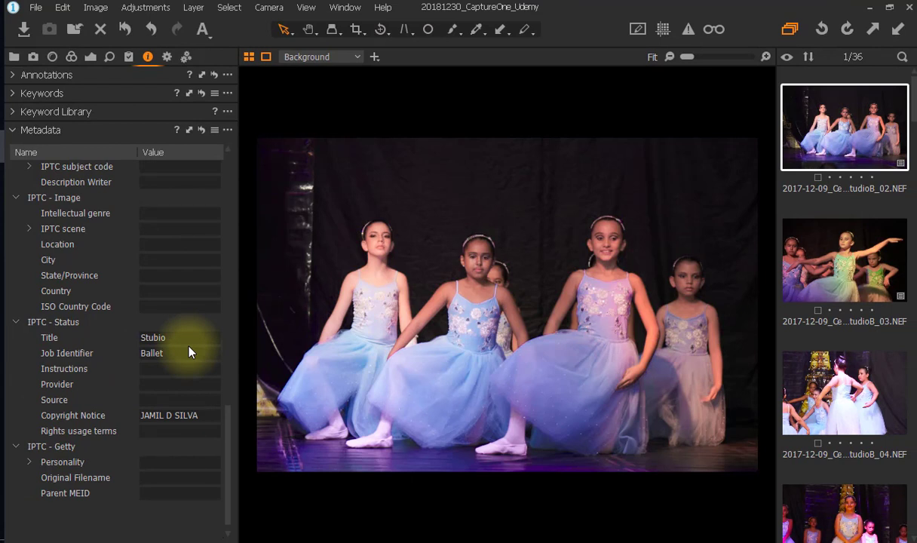
# Select all 36 photos, enable Edit All Selected Variants, and re-apply Title 'Studio'
pyautogui.press('ctrl+a')
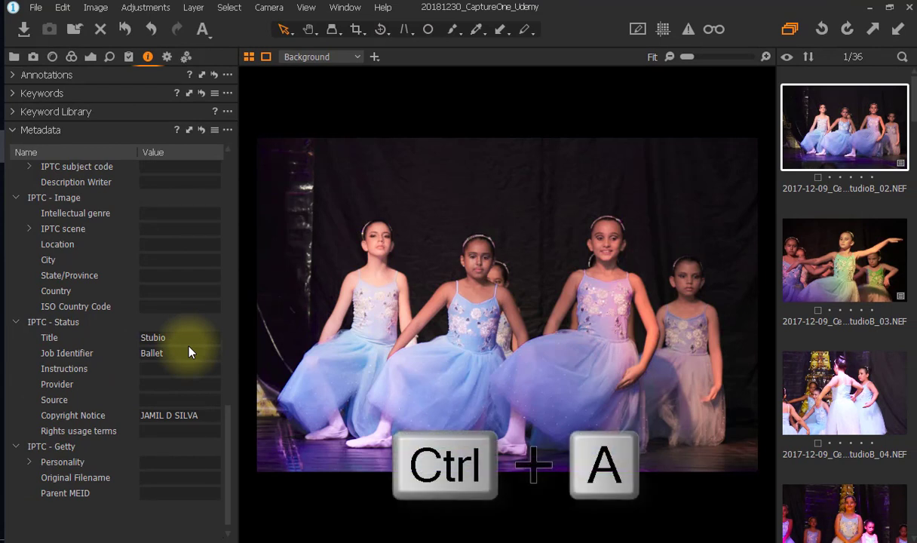
pyautogui.press('ctrl+a')
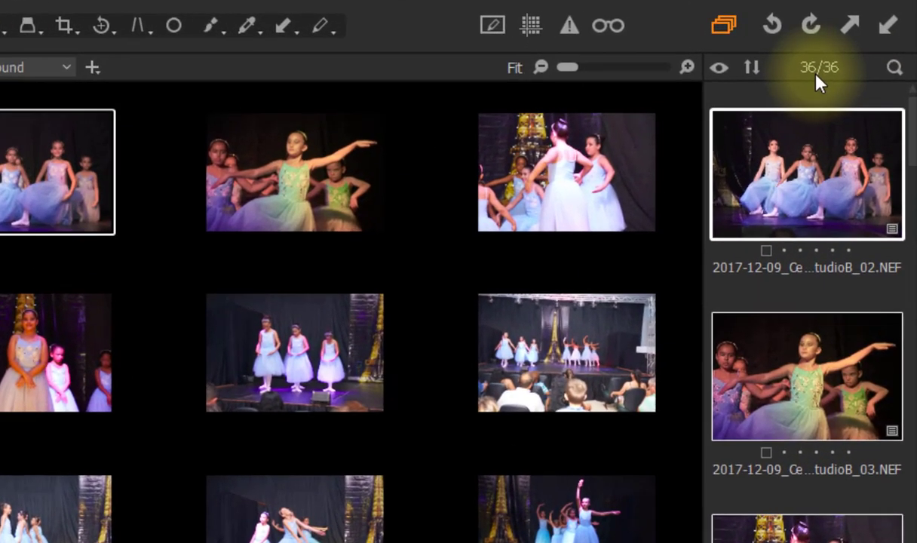
pyautogui.moveTo(830, 83)
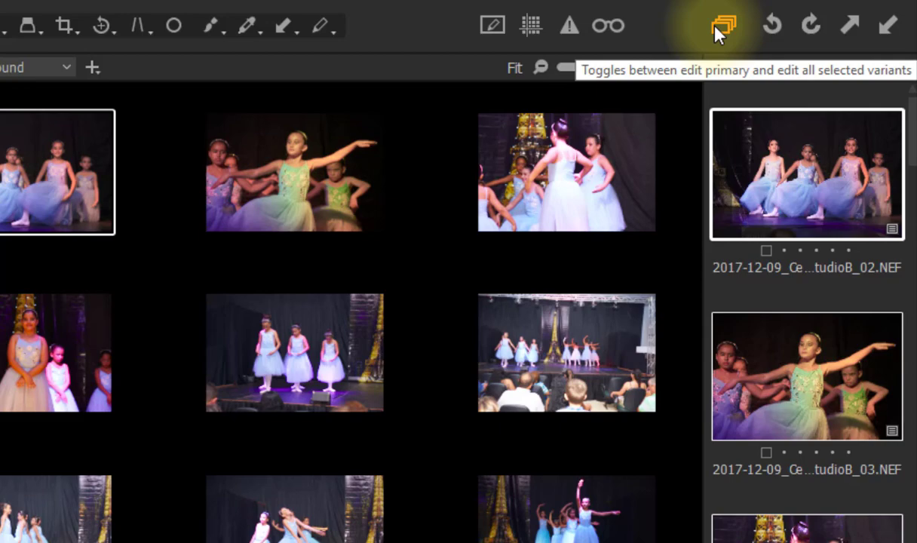
pyautogui.click(723, 24)
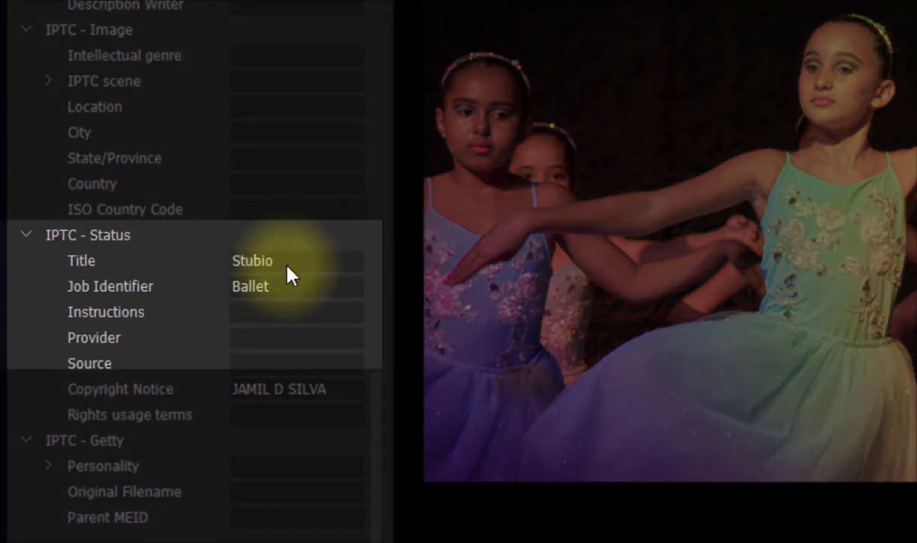
pyautogui.doubleClick(251, 260)
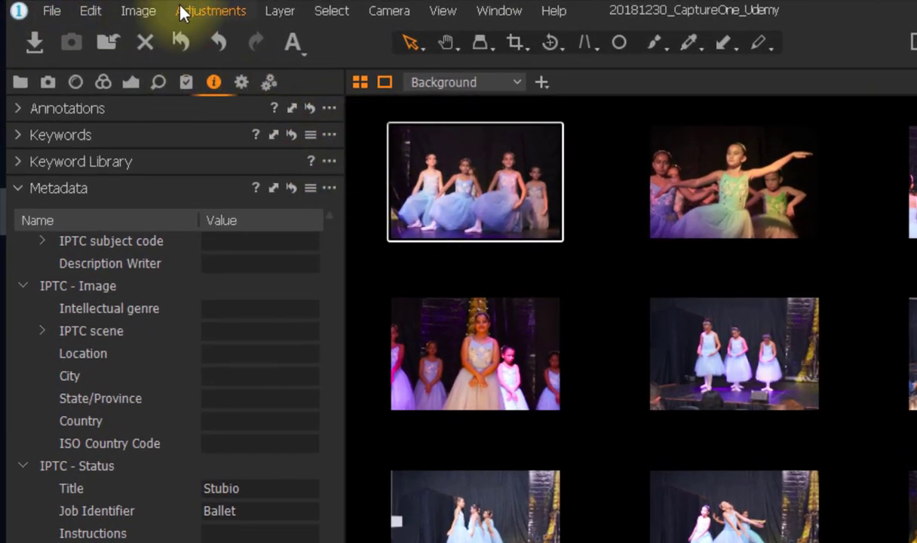
# Open Batch Rename and add a four-digit Image Year (yyyy) token to the format
pyautogui.click(138, 11)
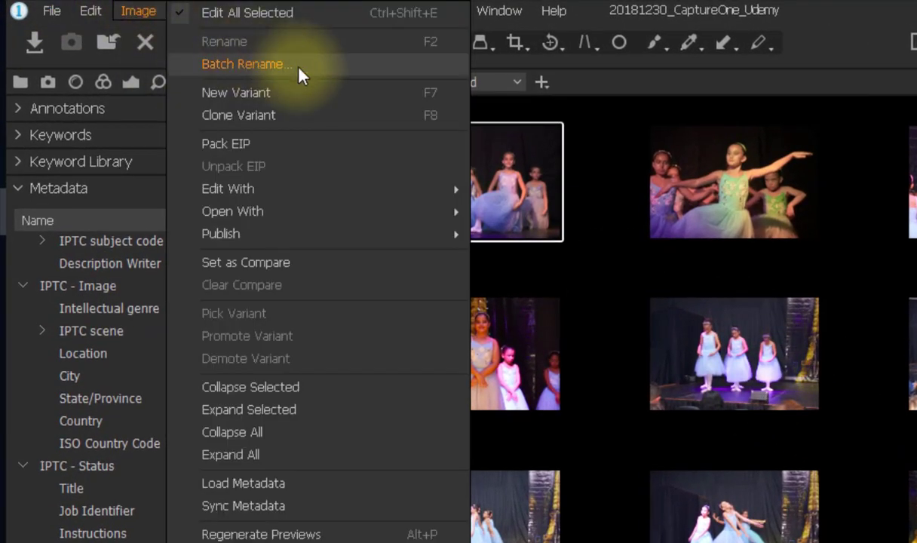
pyautogui.click(247, 64)
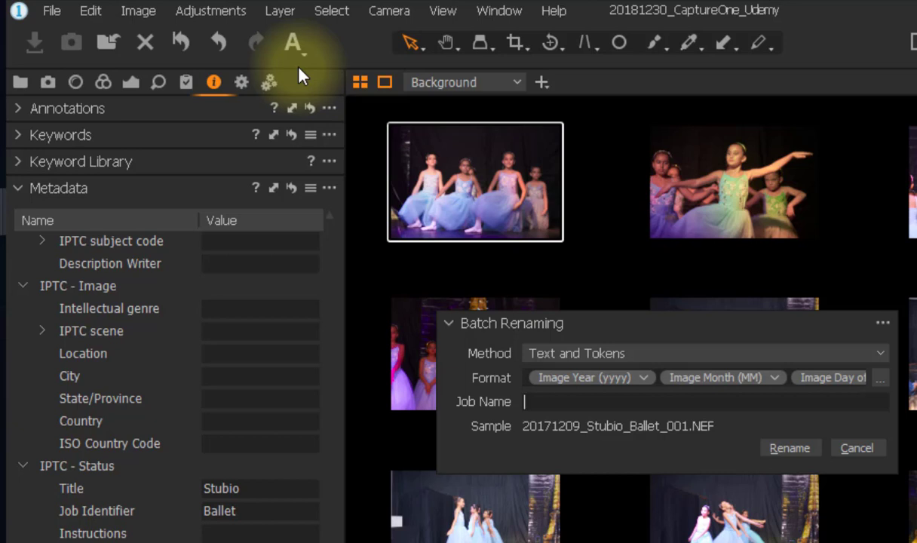
pyautogui.moveTo(437, 271)
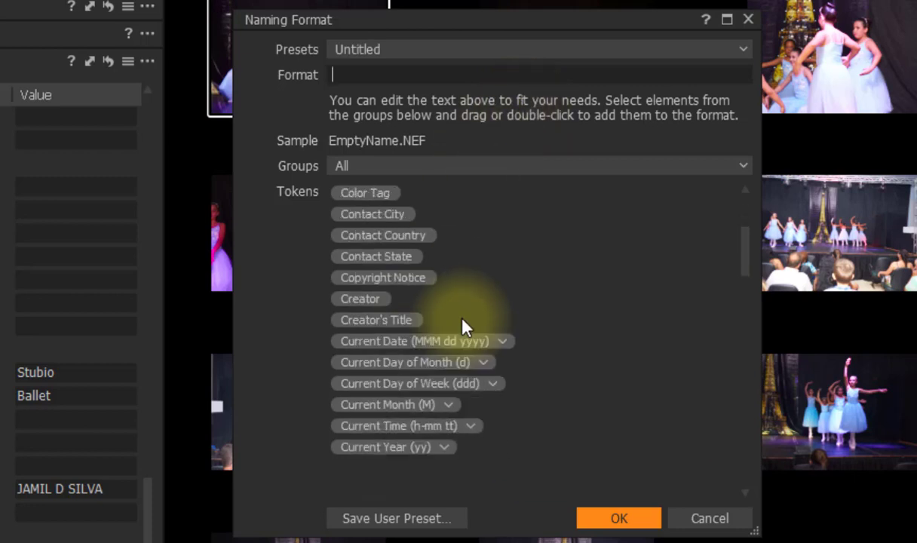
pyautogui.scroll(-3)
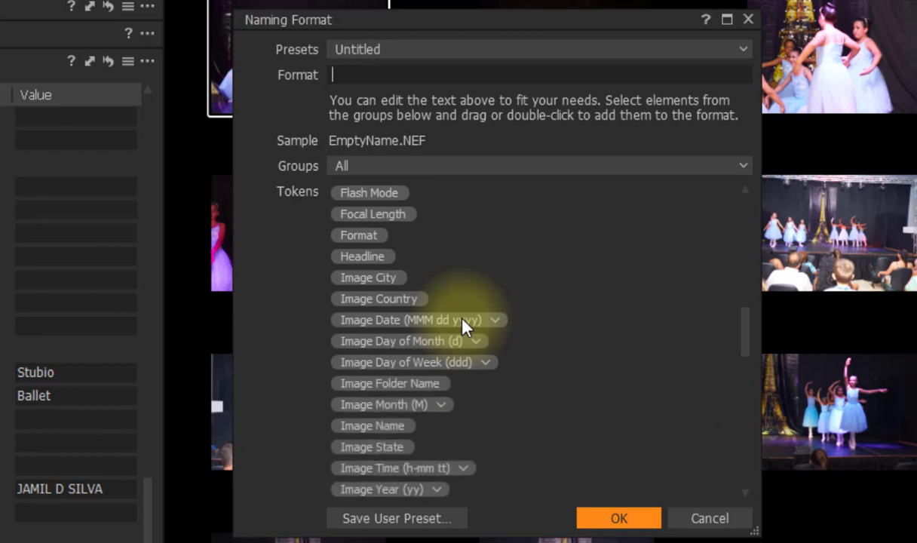
pyautogui.scroll(-3)
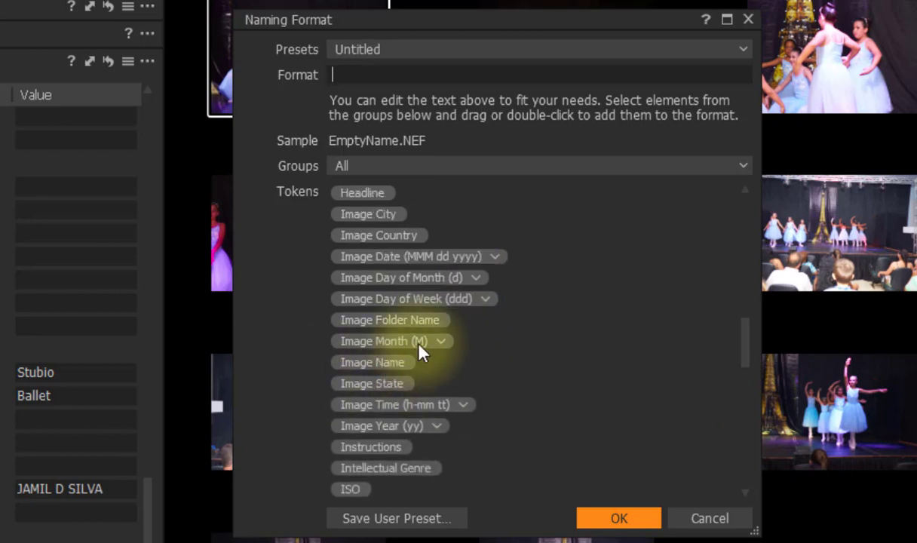
pyautogui.moveTo(433, 448)
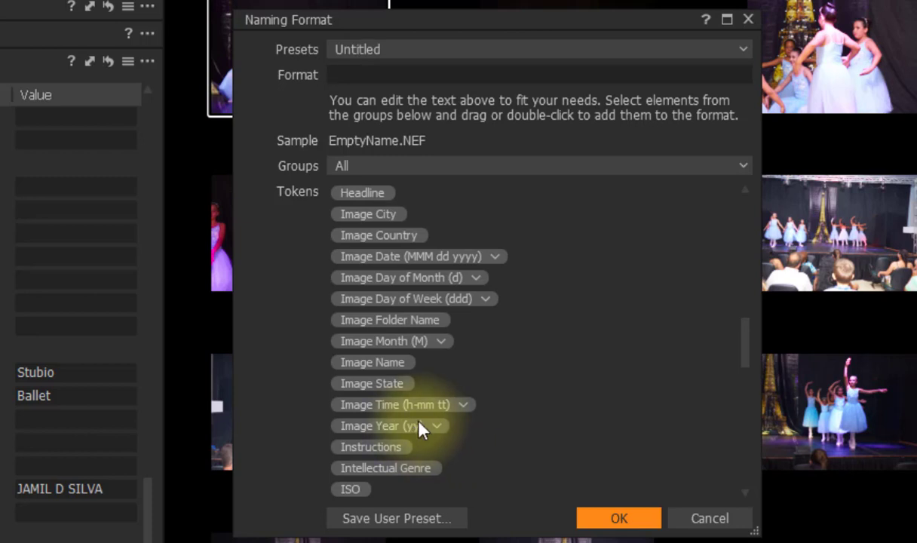
pyautogui.click(437, 426)
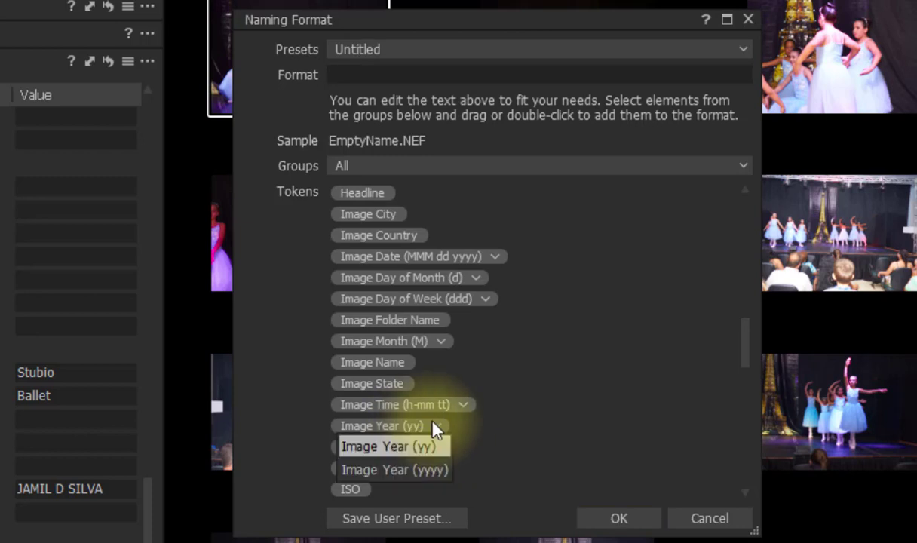
pyautogui.click(395, 469)
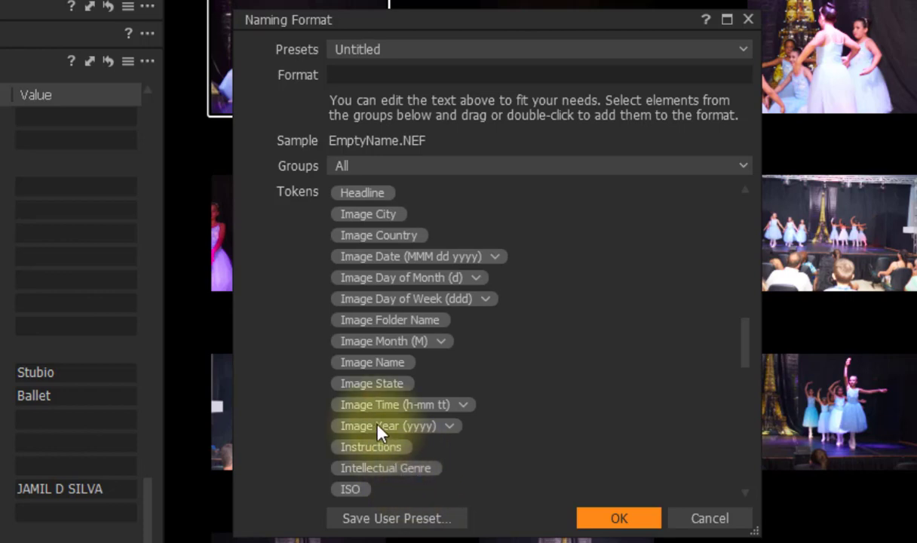
pyautogui.doubleClick(388, 426)
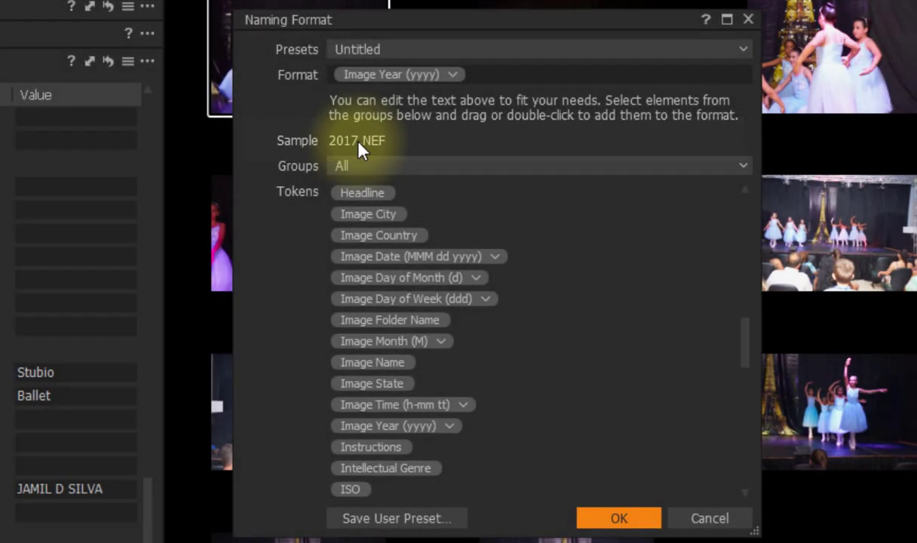
pyautogui.moveTo(449, 369)
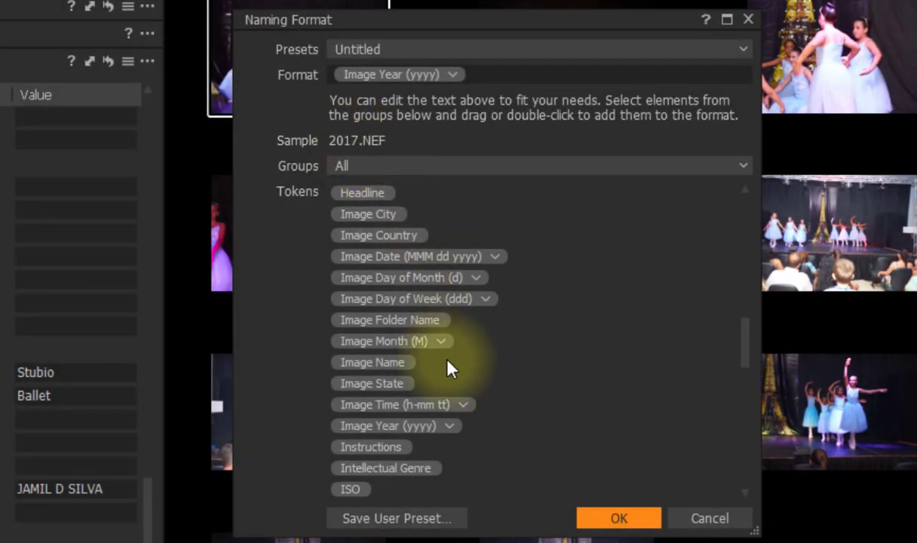
pyautogui.moveTo(418, 351)
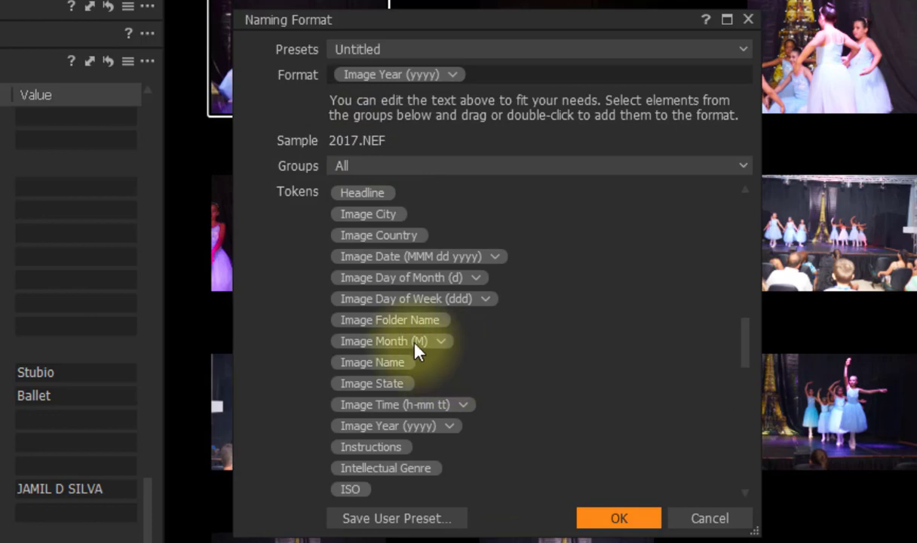
pyautogui.moveTo(407, 467)
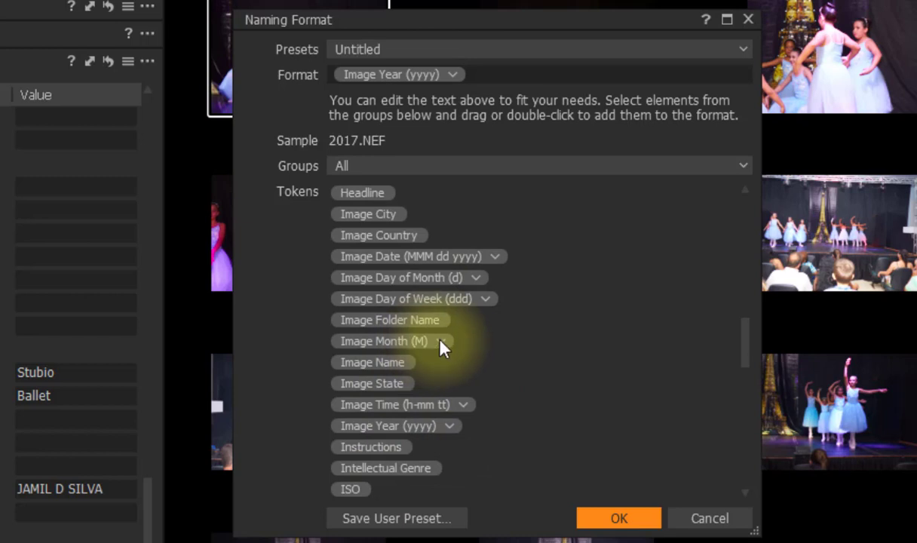
# Add two-digit Image Month (MM) and Day of Month (dd) tokens, giving 20171209.NEF
pyautogui.click(441, 341)
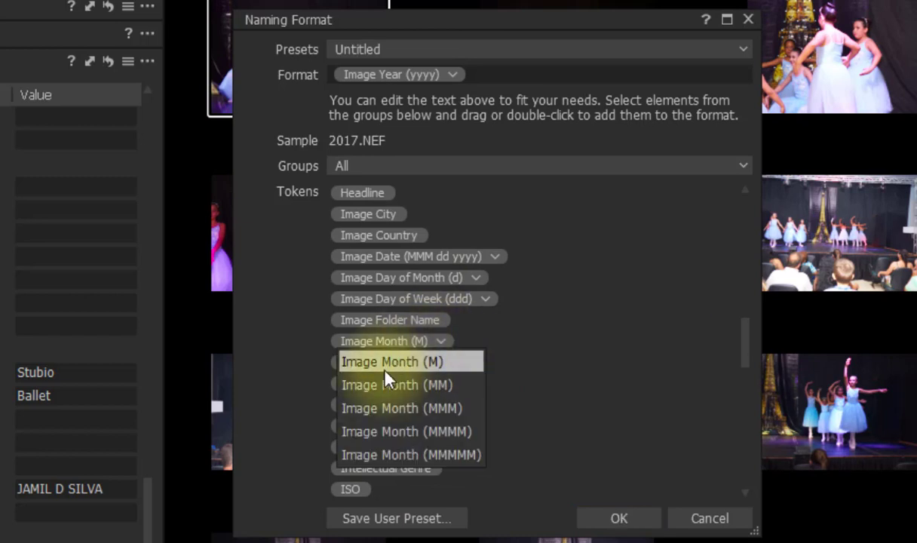
pyautogui.moveTo(380, 385)
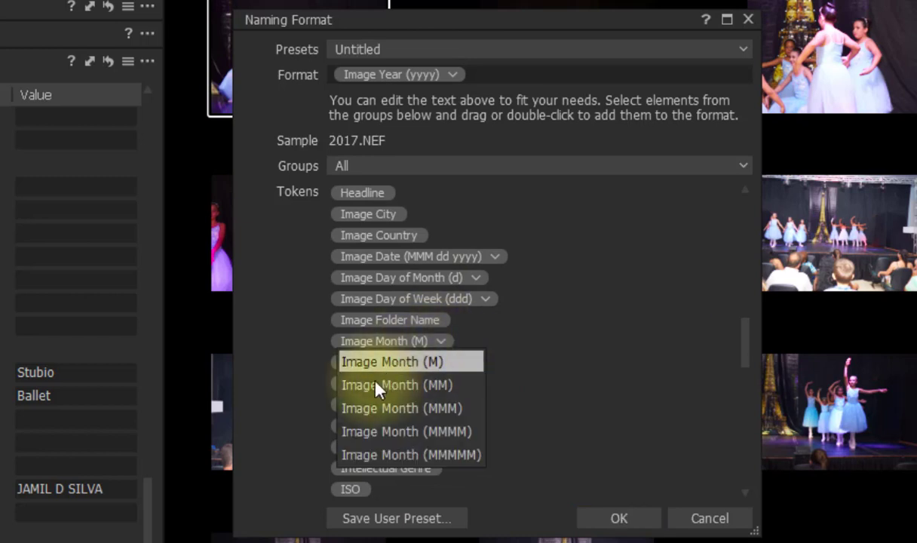
pyautogui.click(397, 385)
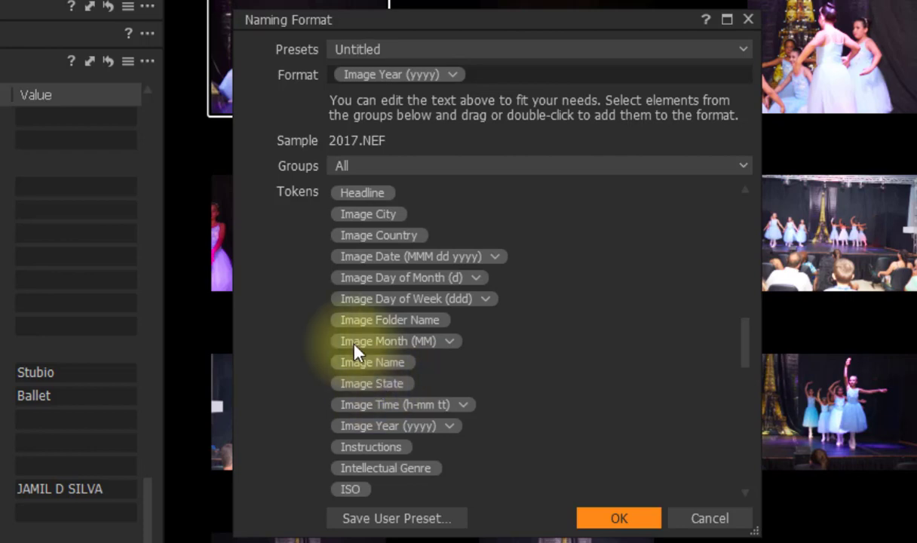
pyautogui.doubleClick(388, 341)
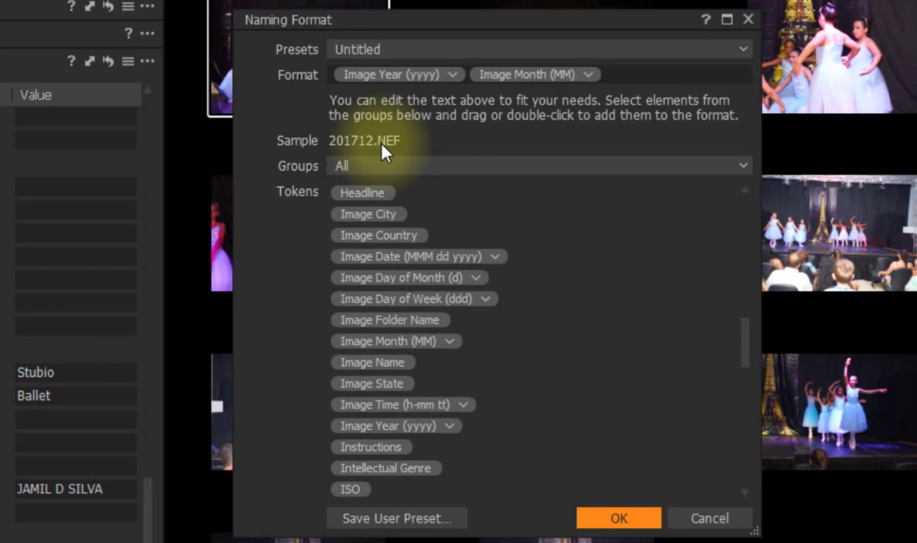
pyautogui.moveTo(433, 306)
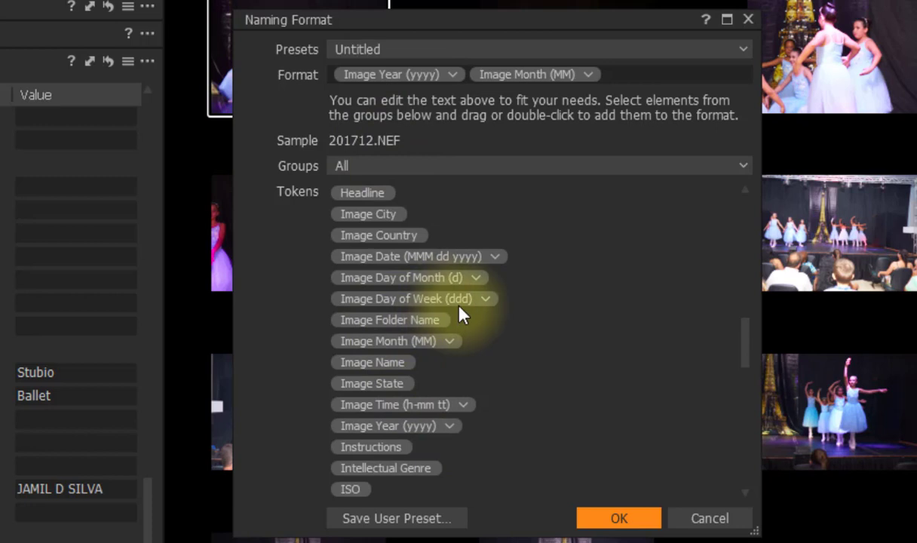
pyautogui.moveTo(433, 285)
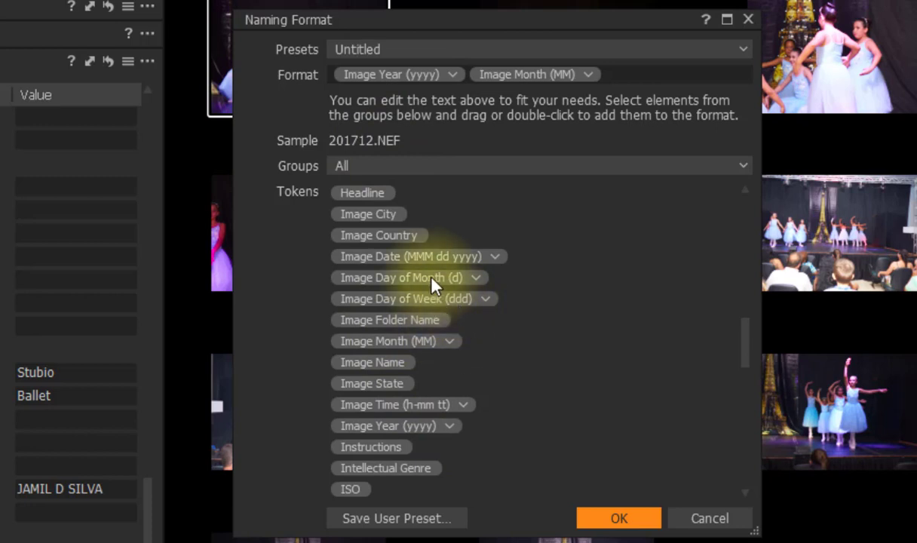
pyautogui.moveTo(469, 289)
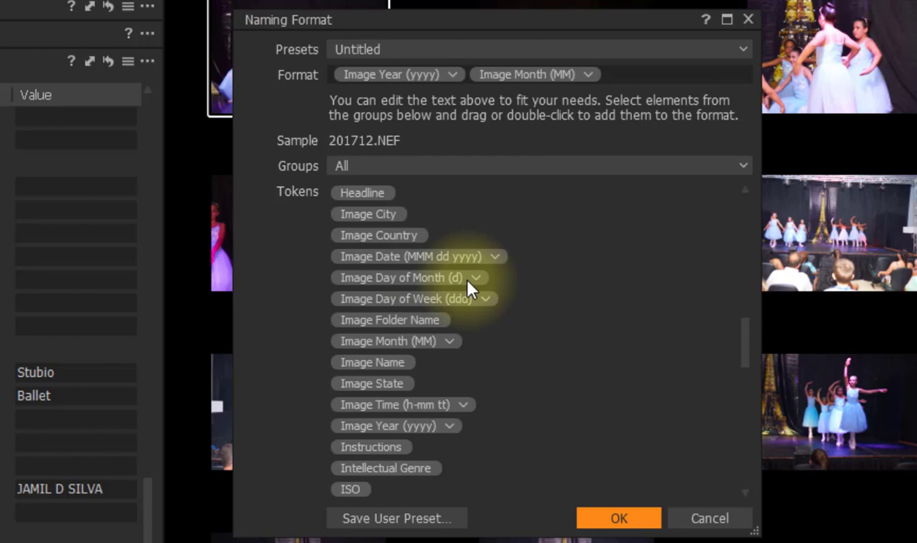
pyautogui.click(476, 277)
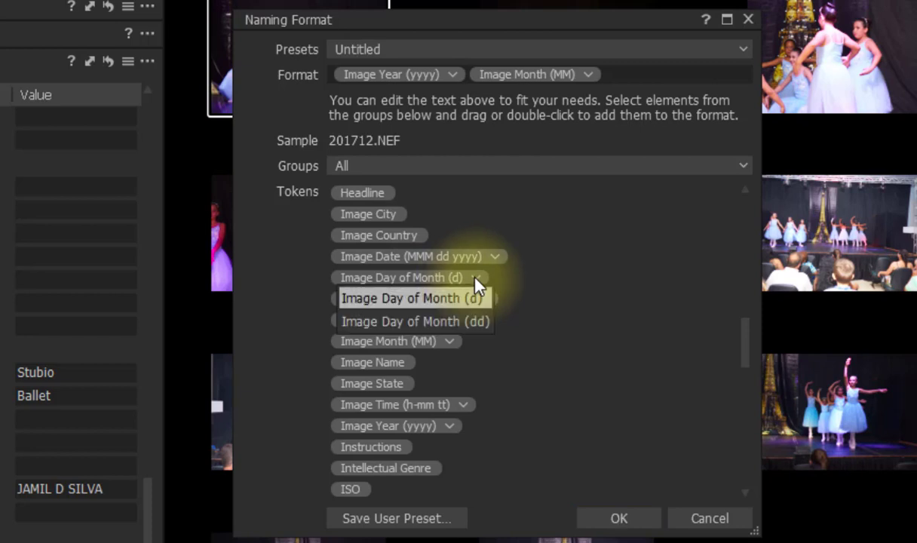
pyautogui.click(416, 322)
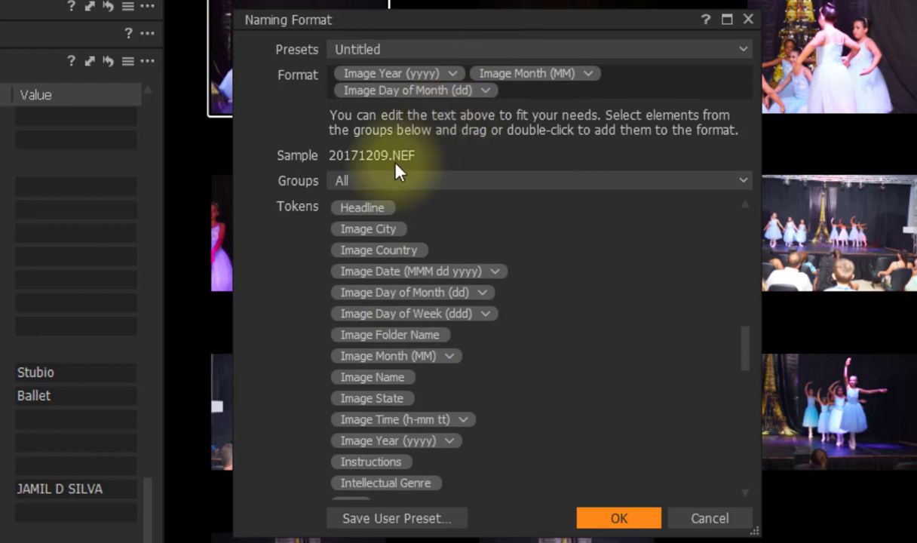
pyautogui.moveTo(586, 424)
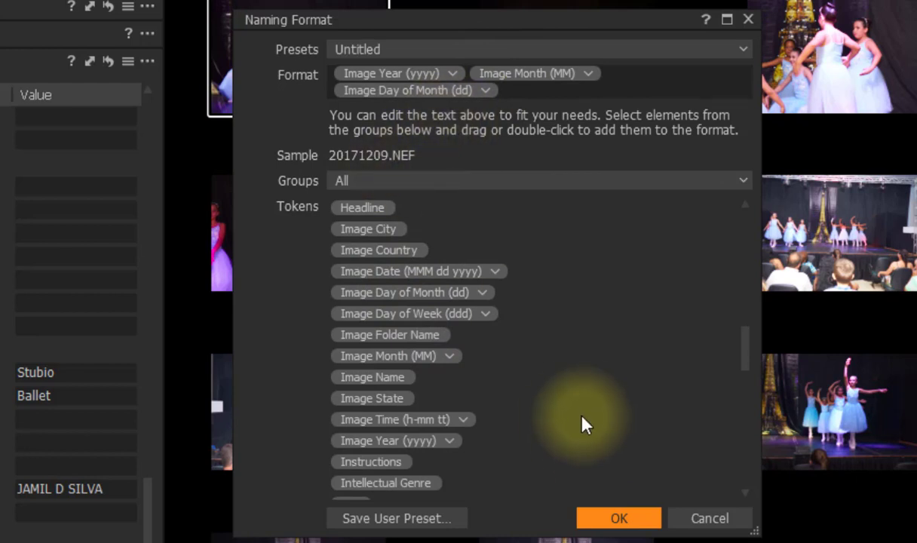
# Append underscore-separated Title and Job Identifier tokens from the Metadata - IPTC - Status group
pyautogui.click(500, 91)
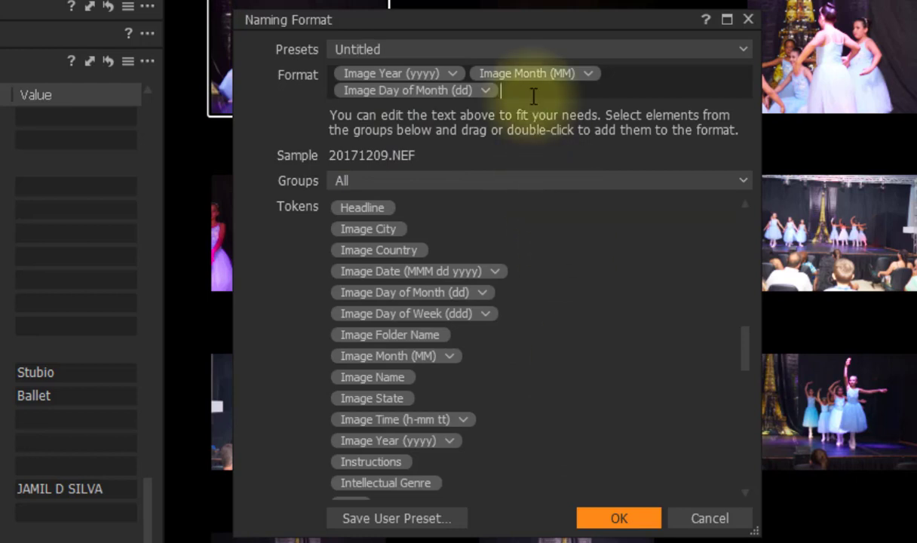
pyautogui.write('_')
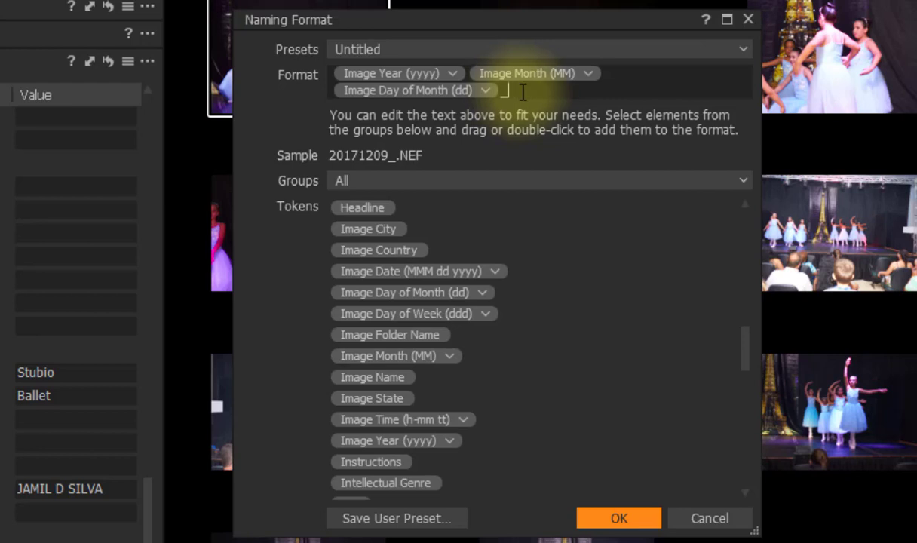
pyautogui.moveTo(396, 164)
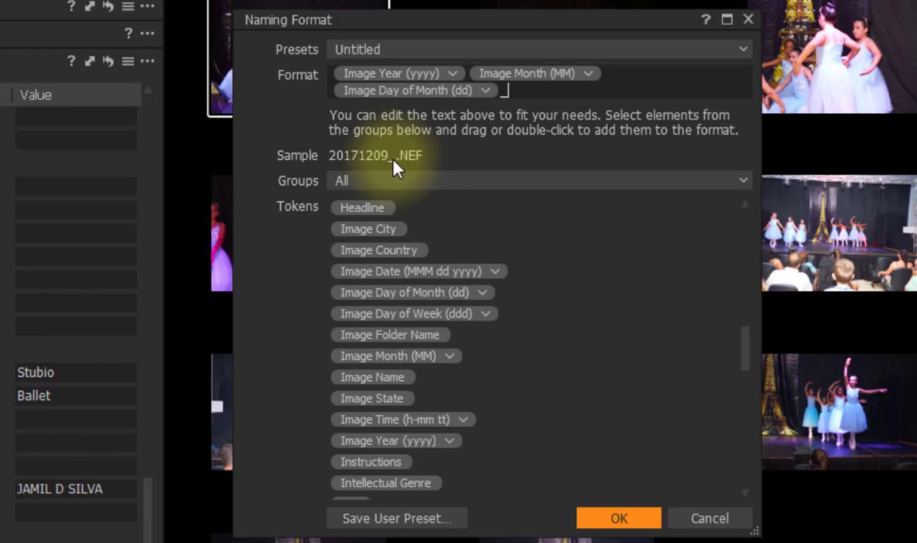
pyautogui.moveTo(731, 185)
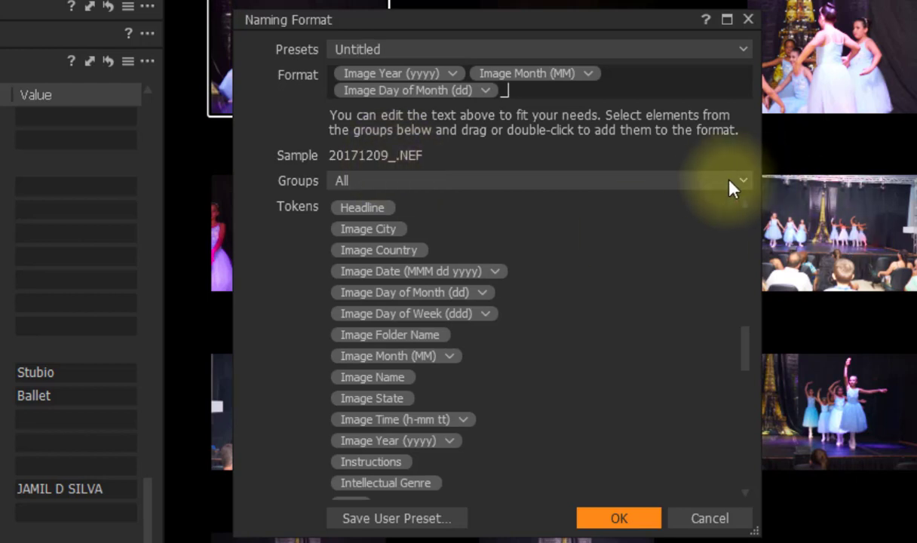
pyautogui.click(742, 181)
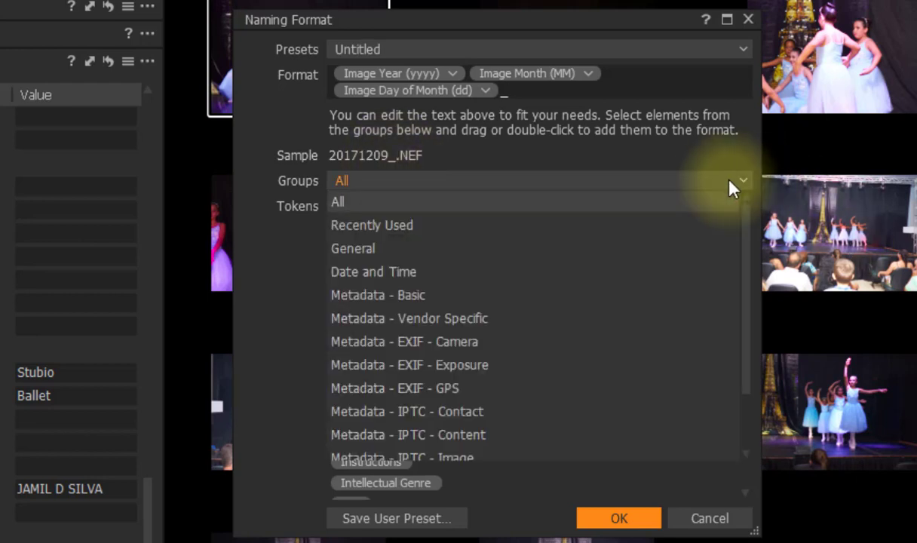
pyautogui.scroll(-3)
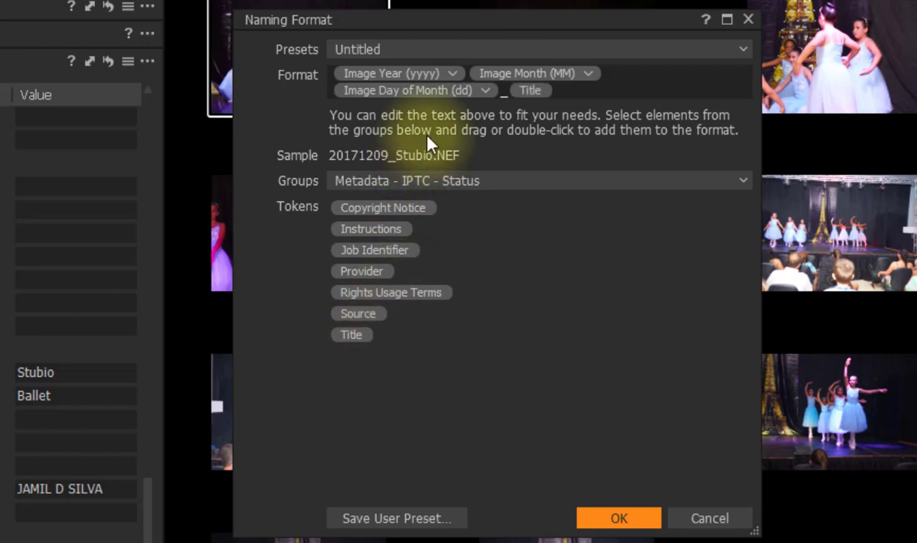
pyautogui.moveTo(422, 172)
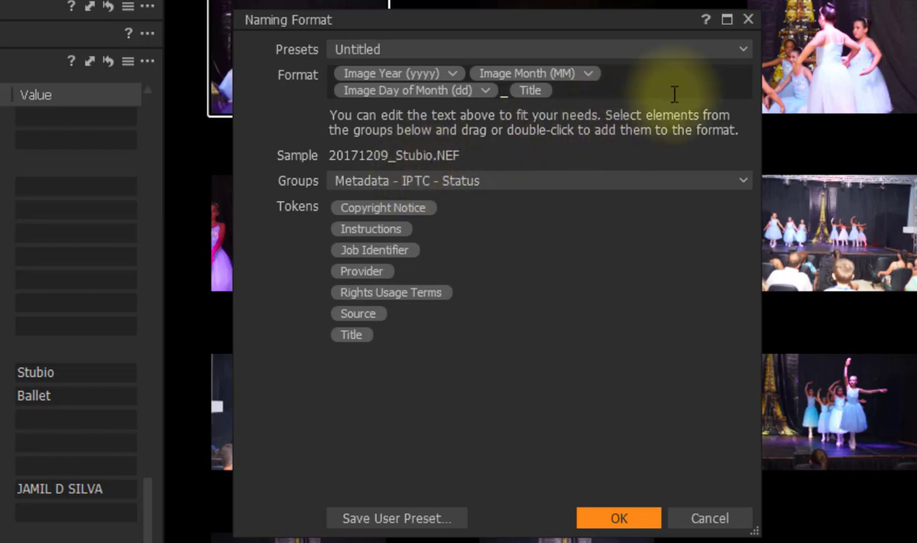
pyautogui.click(554, 90)
pyautogui.write(' _')
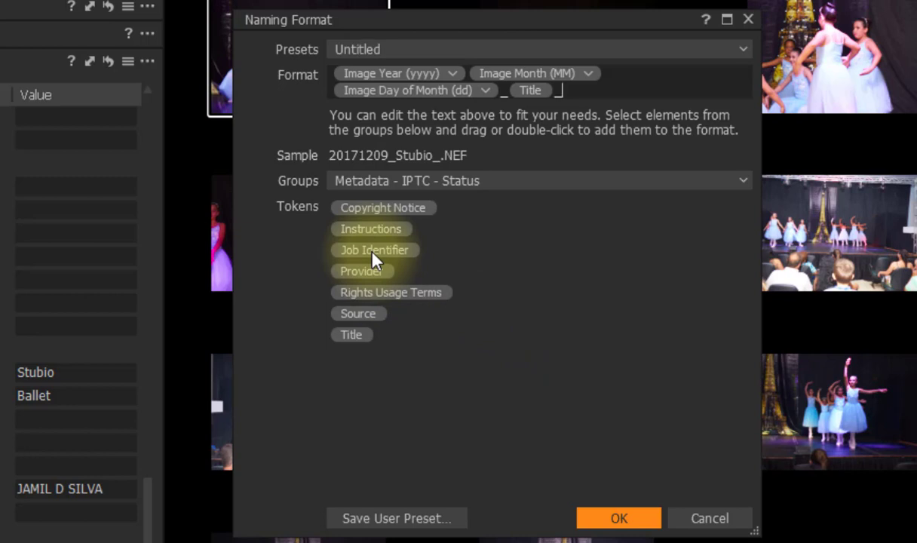
pyautogui.doubleClick(374, 250)
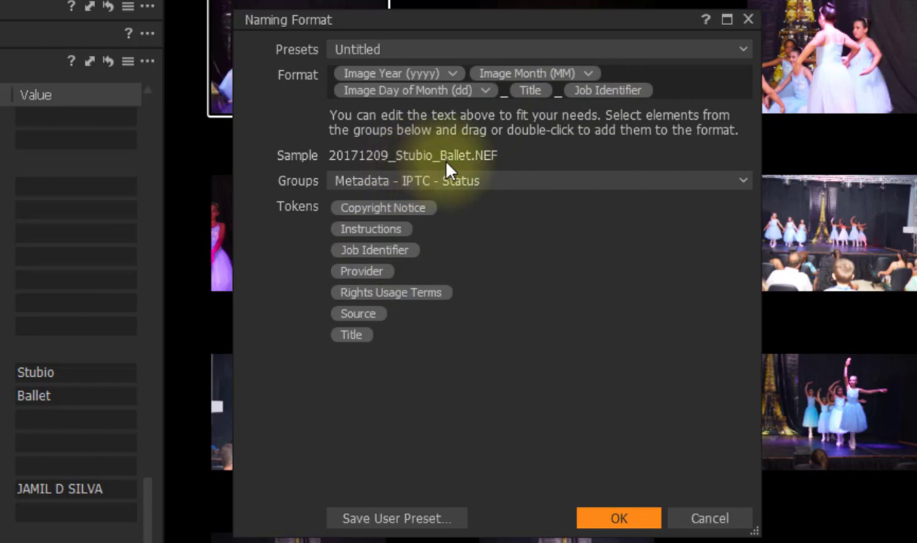
pyautogui.moveTo(645, 102)
pyautogui.write('_')
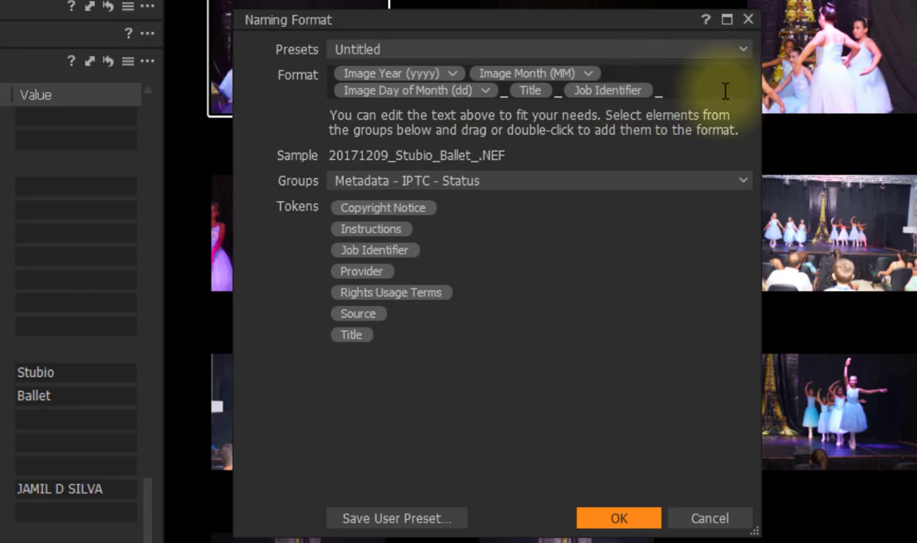
pyautogui.moveTo(717, 112)
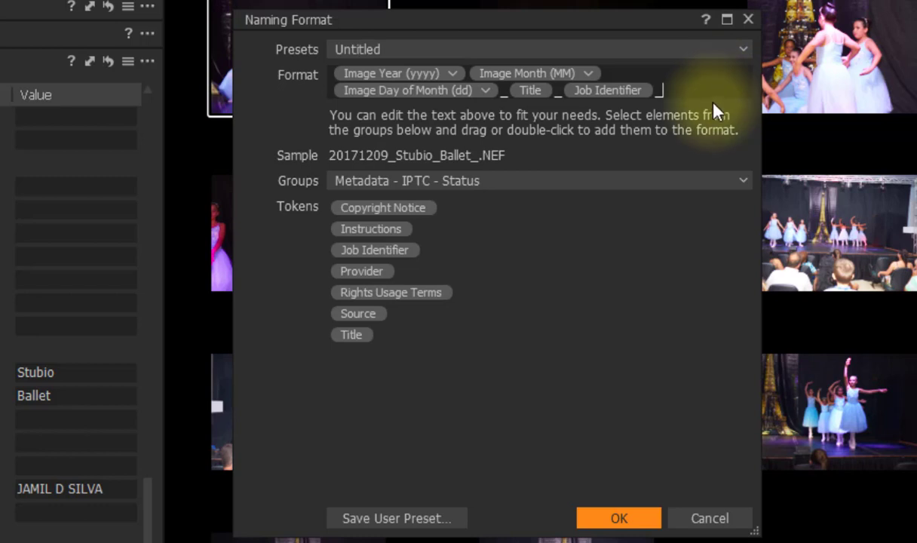
pyautogui.moveTo(648, 188)
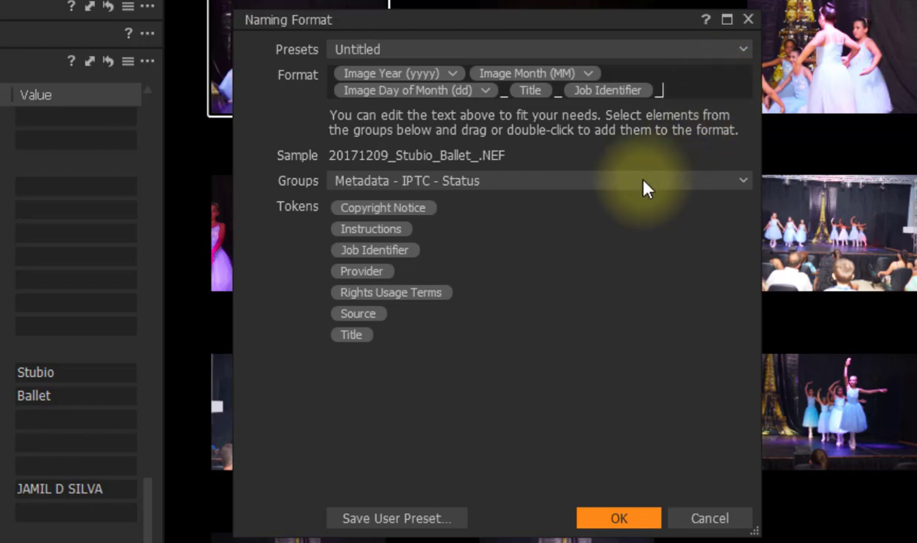
# Add a 3 Digit Counter token after Job Identifier, then change it to 2 Digit Counter
pyautogui.click(540, 181)
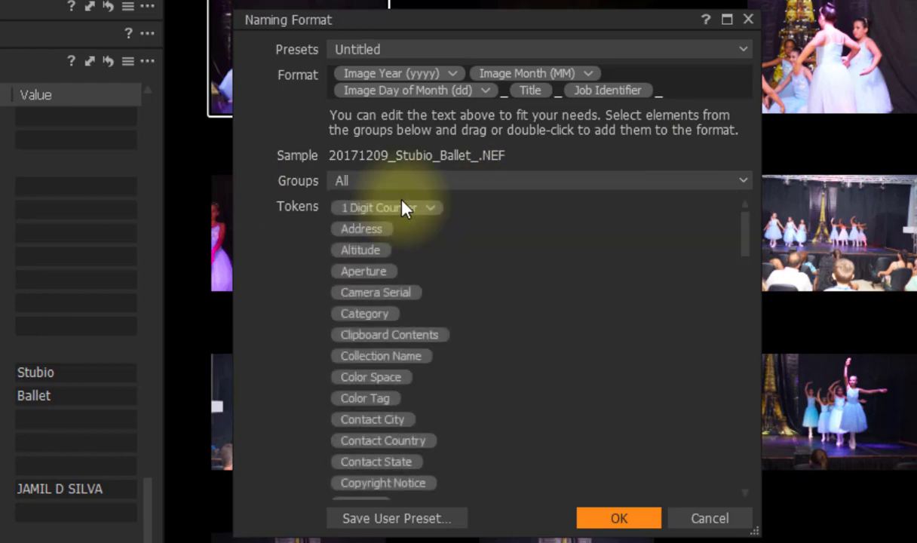
pyautogui.moveTo(387, 221)
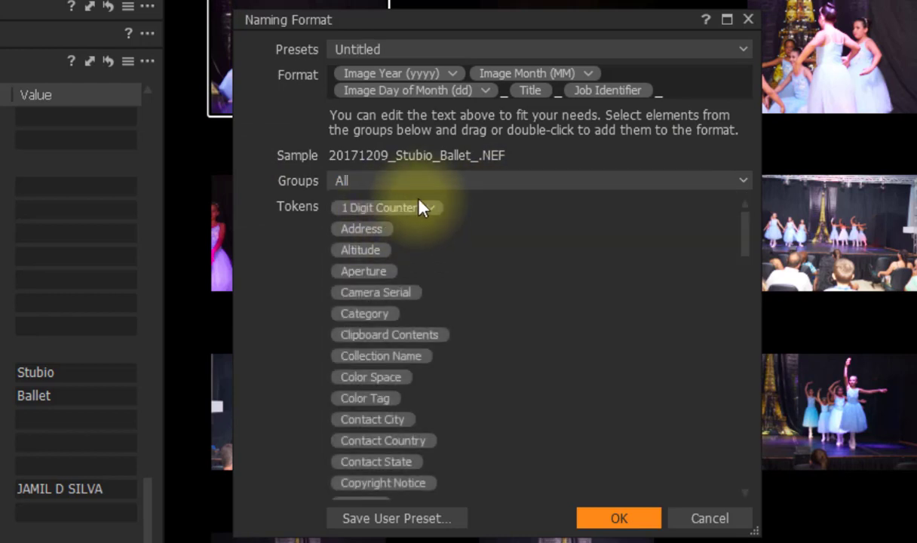
pyautogui.click(386, 207)
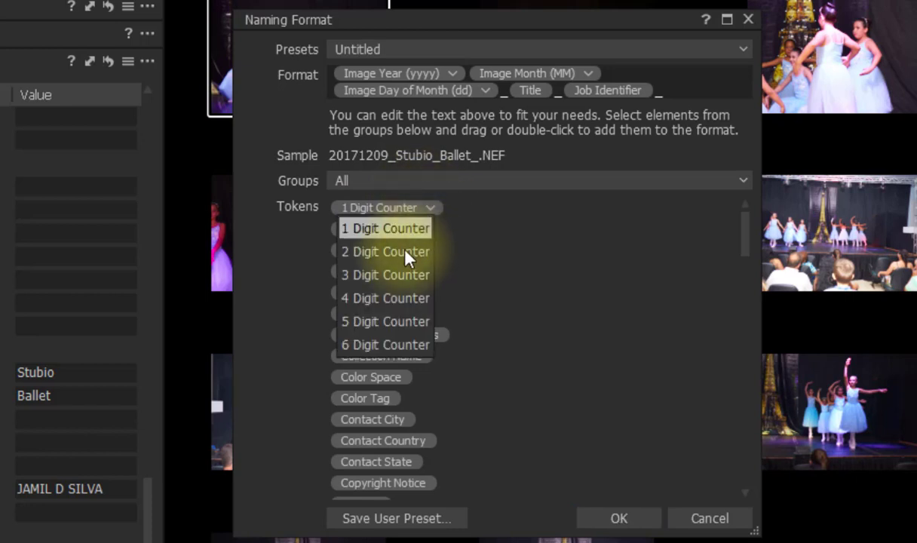
pyautogui.click(384, 274)
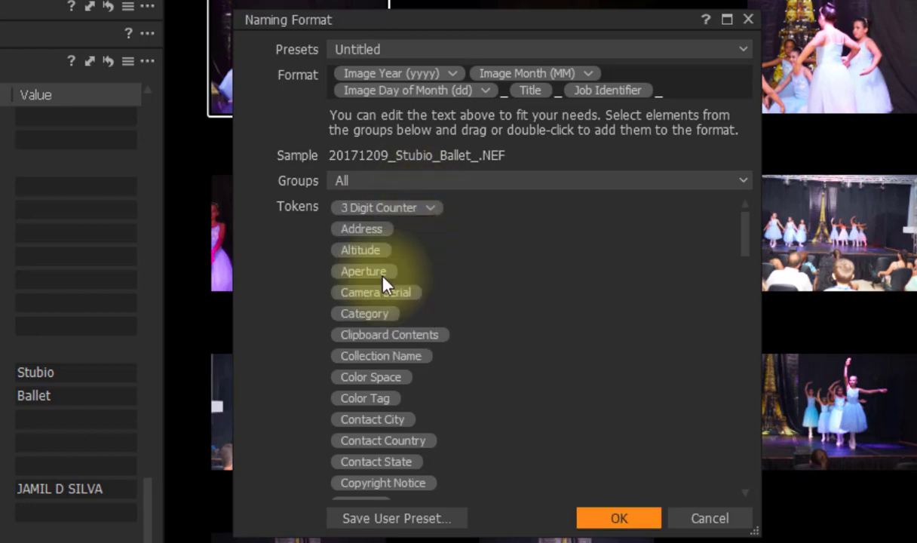
pyautogui.moveTo(365, 215)
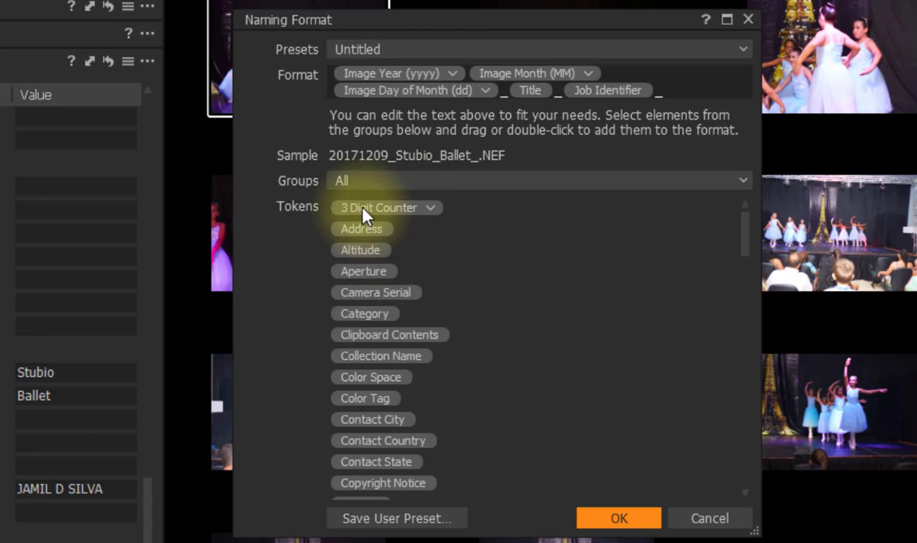
pyautogui.doubleClick(379, 208)
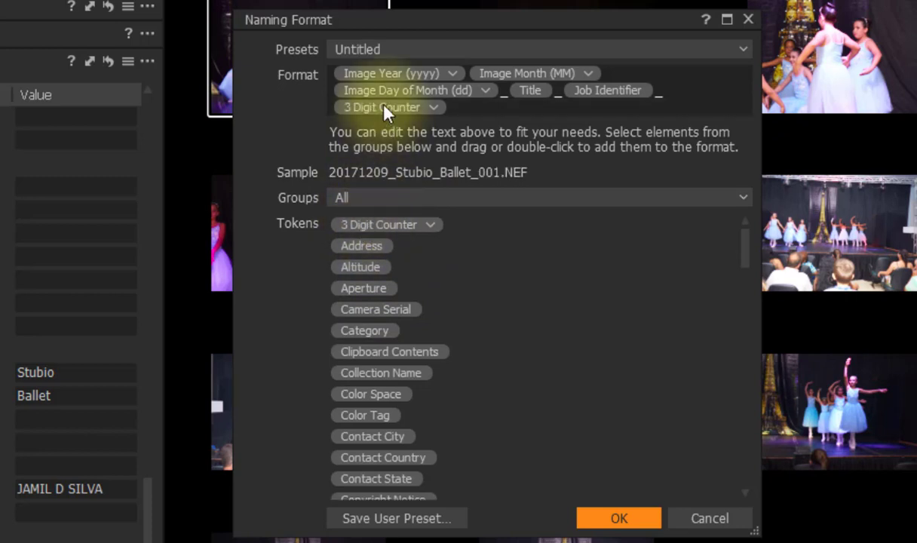
pyautogui.moveTo(509, 188)
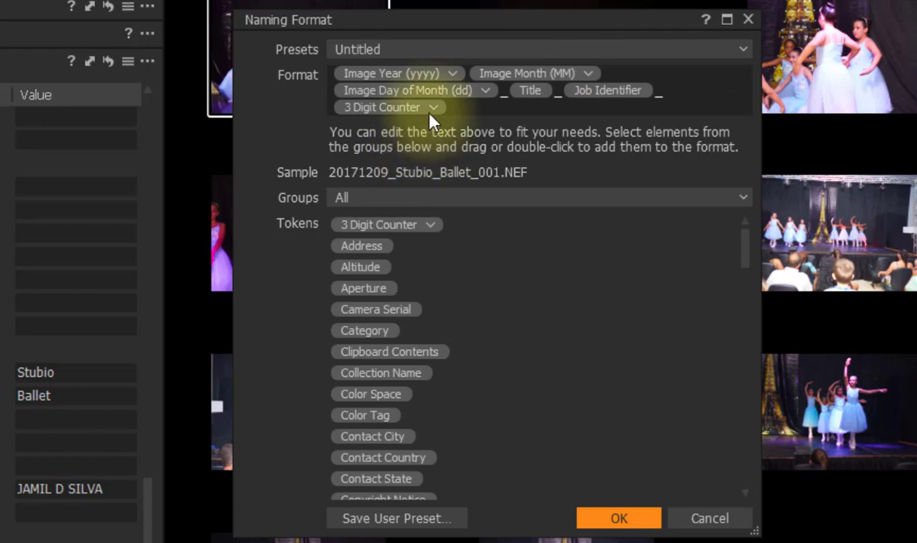
pyautogui.moveTo(430, 119)
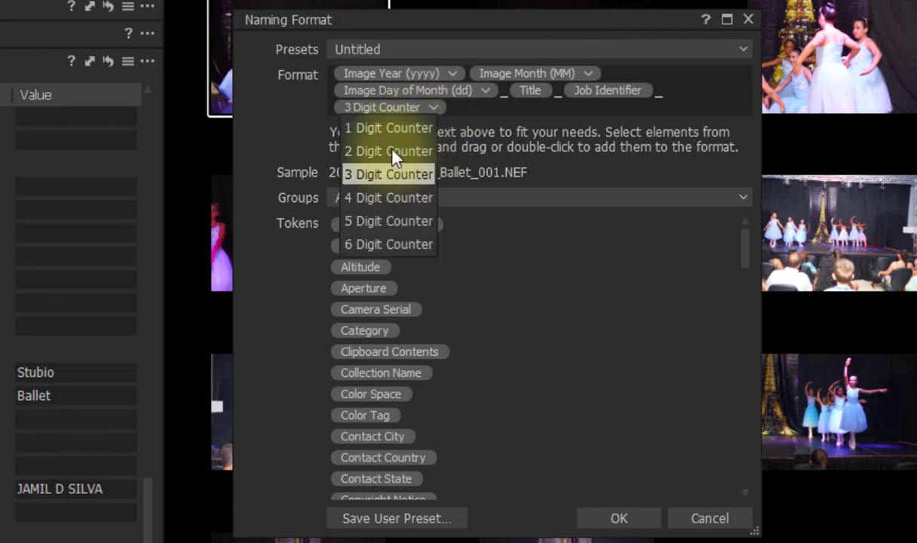
pyautogui.click(390, 151)
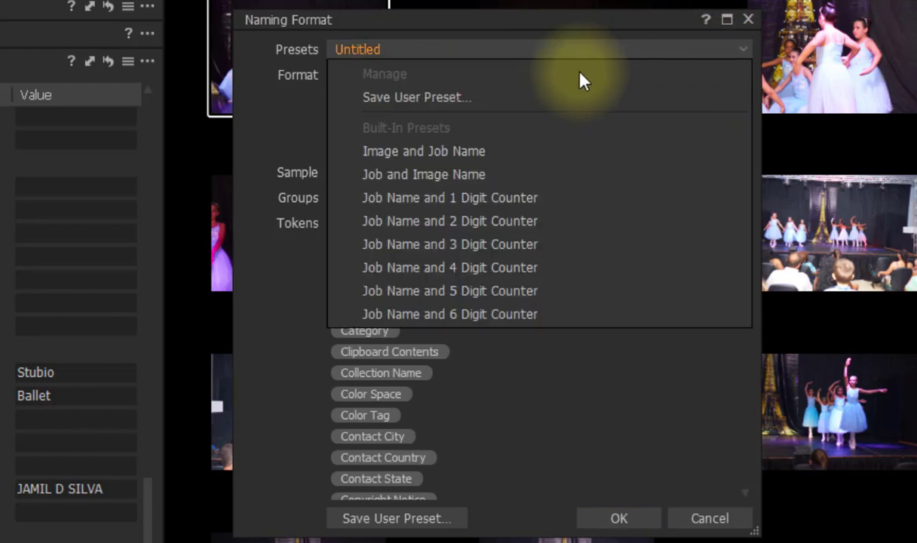
# Save the naming format as user preset 'jalmi_2gig' and accept the format
pyautogui.click(416, 97)
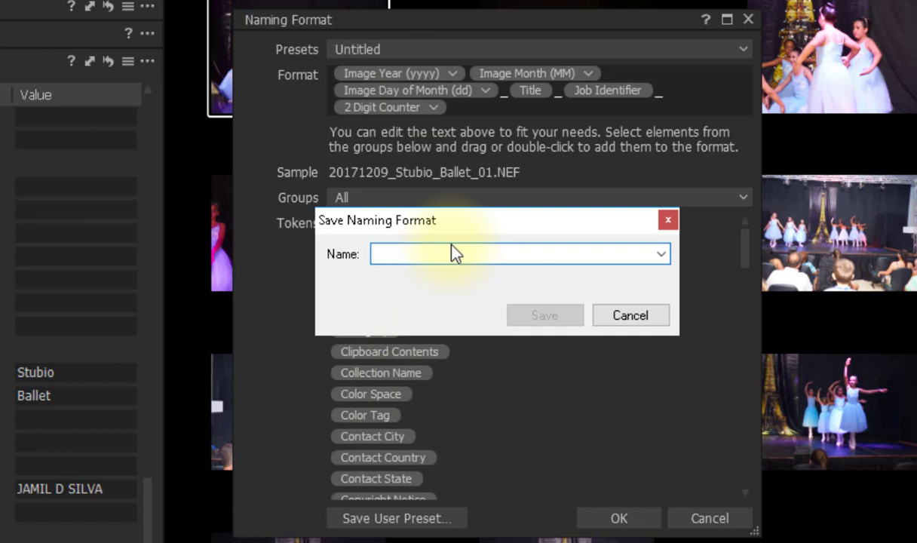
pyautogui.write('jalmil')
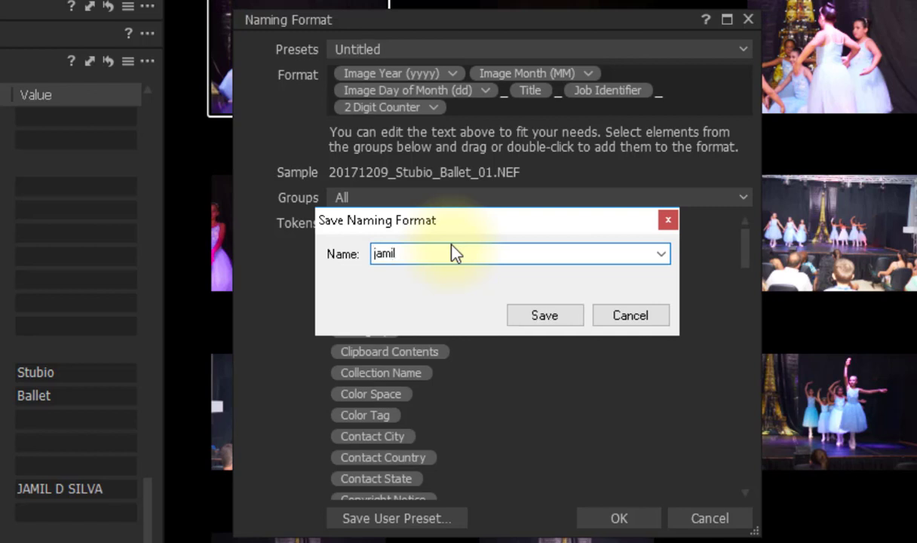
pyautogui.write('_2g')
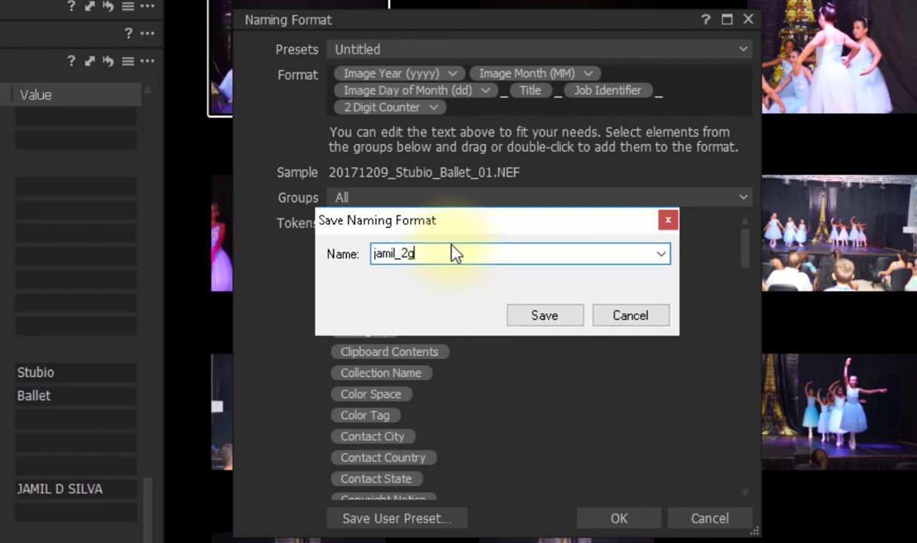
pyautogui.write('igits')
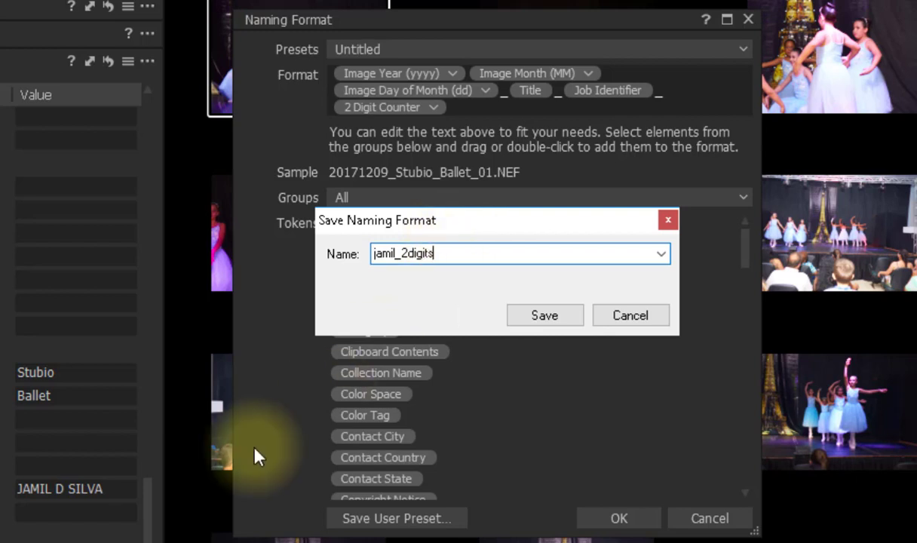
pyautogui.click(544, 315)
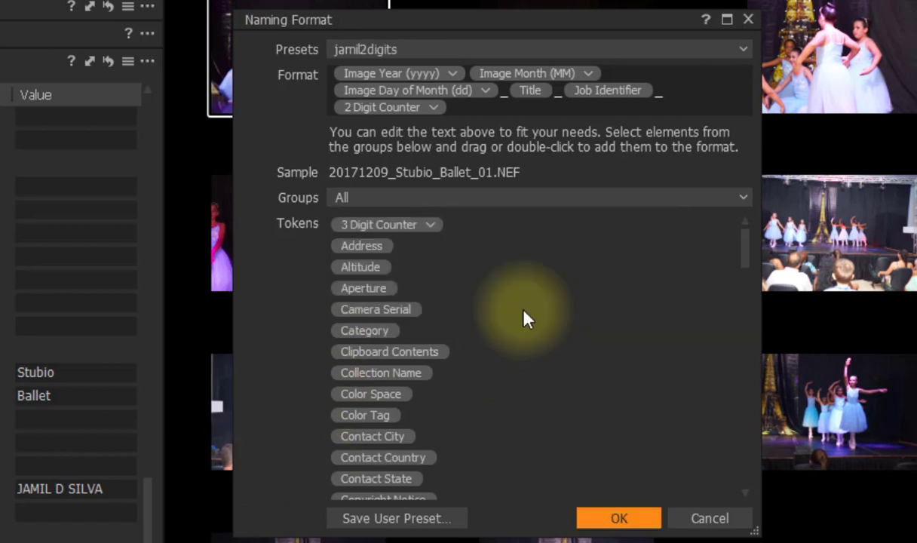
pyautogui.click(619, 518)
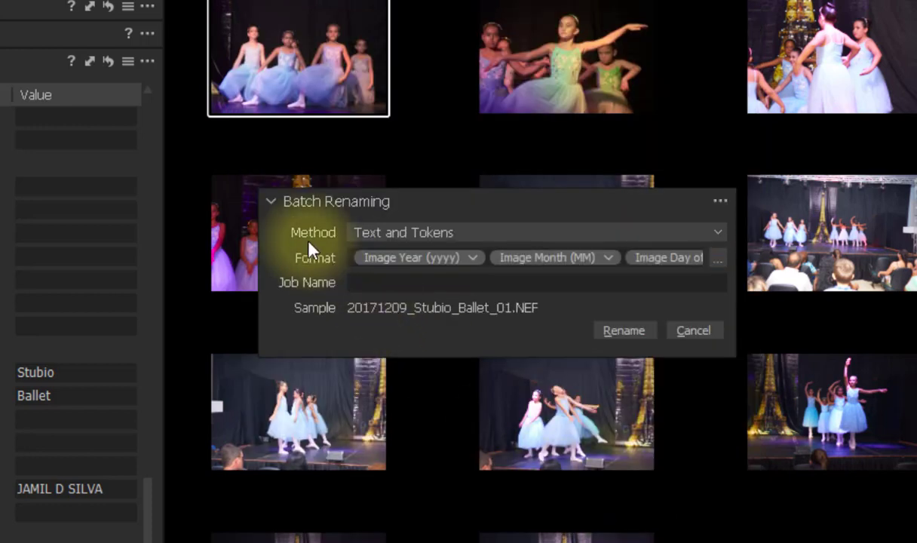
pyautogui.moveTo(464, 283)
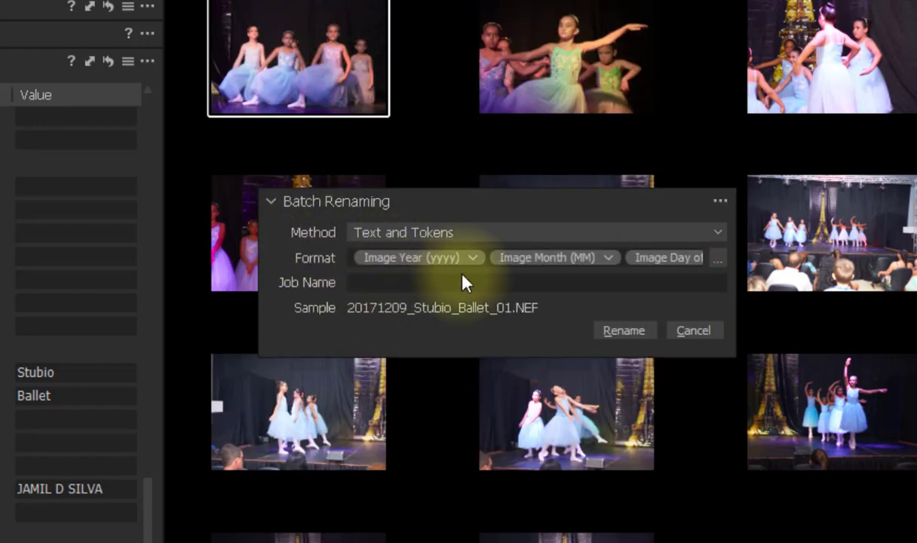
pyautogui.moveTo(411, 268)
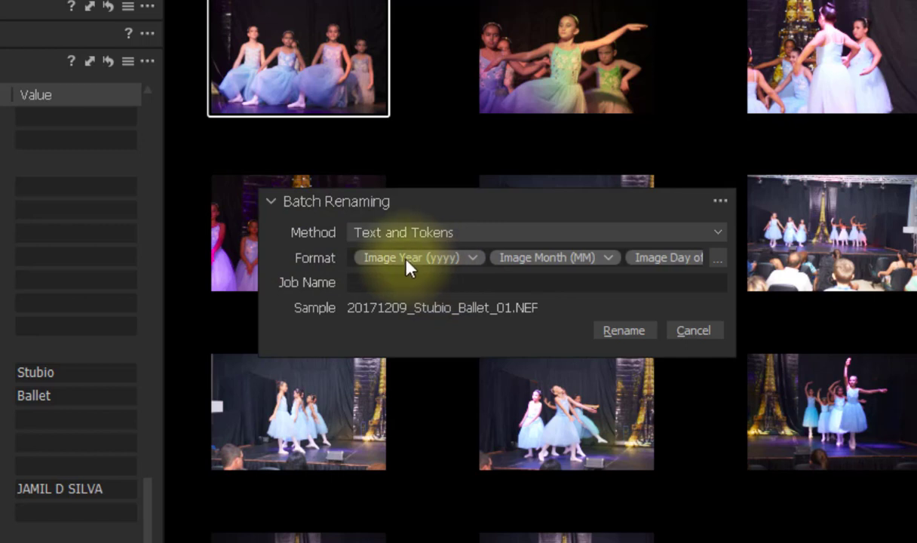
pyautogui.moveTo(345, 266)
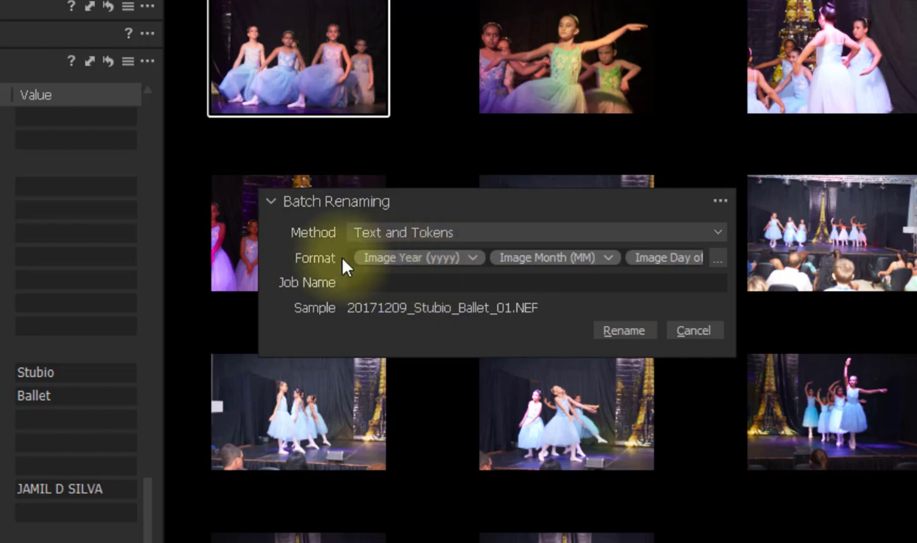
pyautogui.moveTo(528, 267)
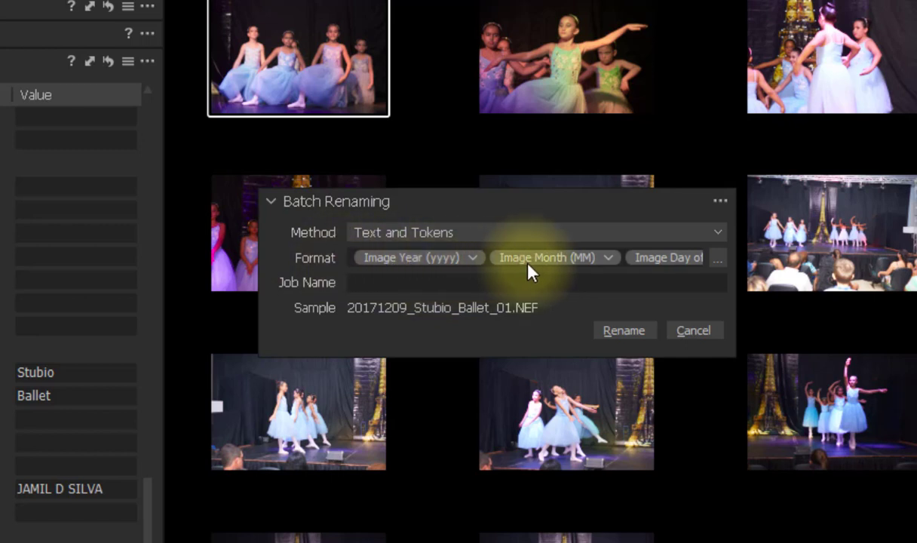
pyautogui.moveTo(549, 270)
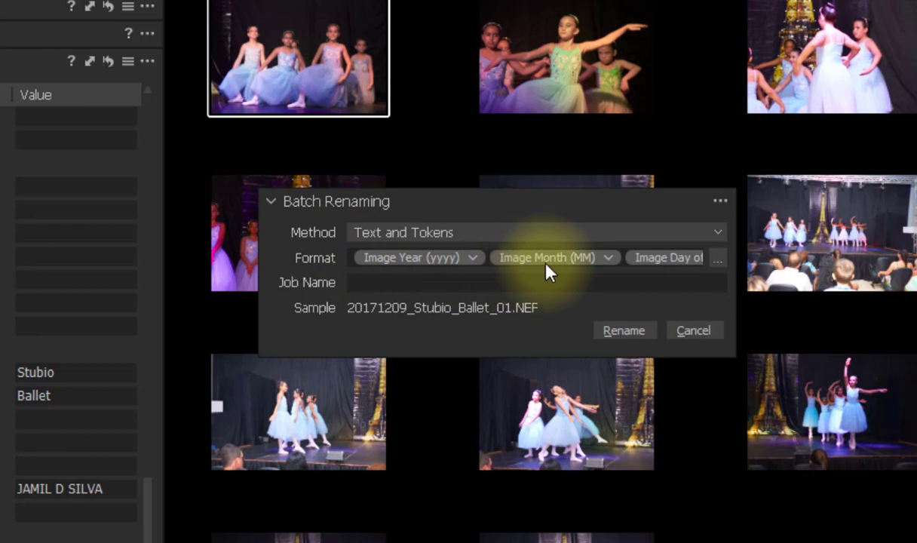
pyautogui.moveTo(662, 262)
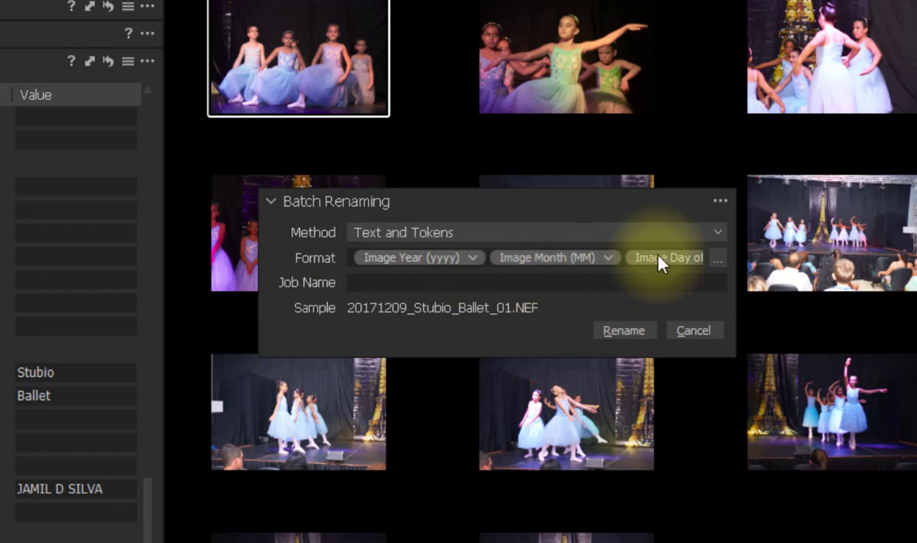
pyautogui.moveTo(632, 263)
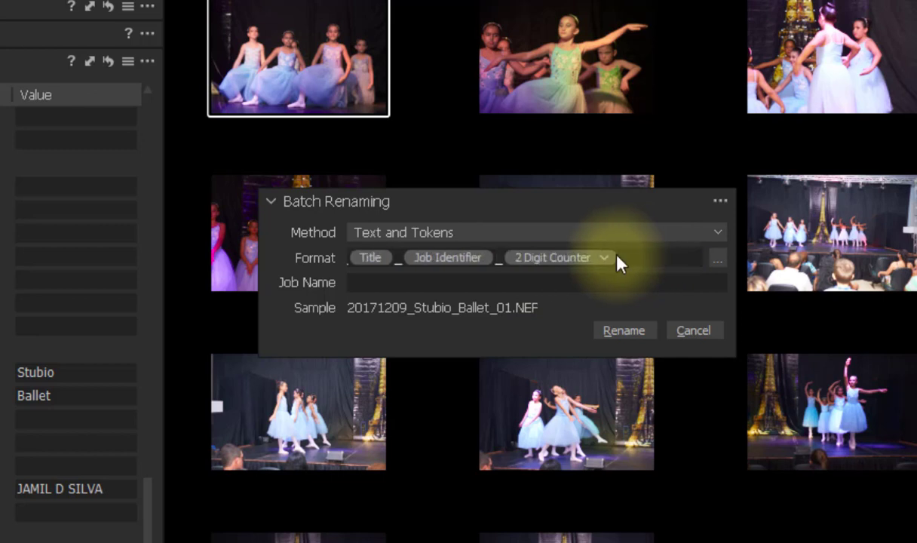
# Change the counter token back to 3 Digit Counter, giving 20171209_Stubio_Ballet_001.NEF
pyautogui.click(604, 257)
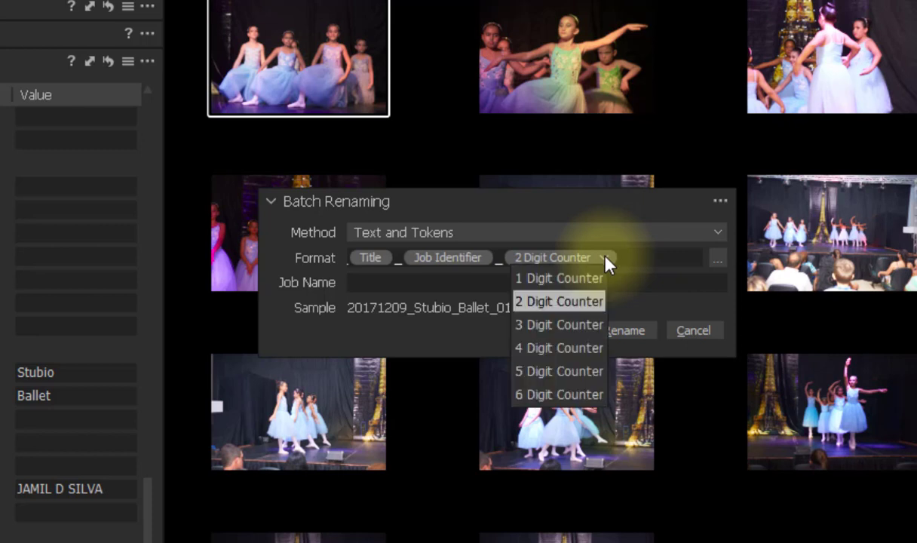
pyautogui.moveTo(566, 332)
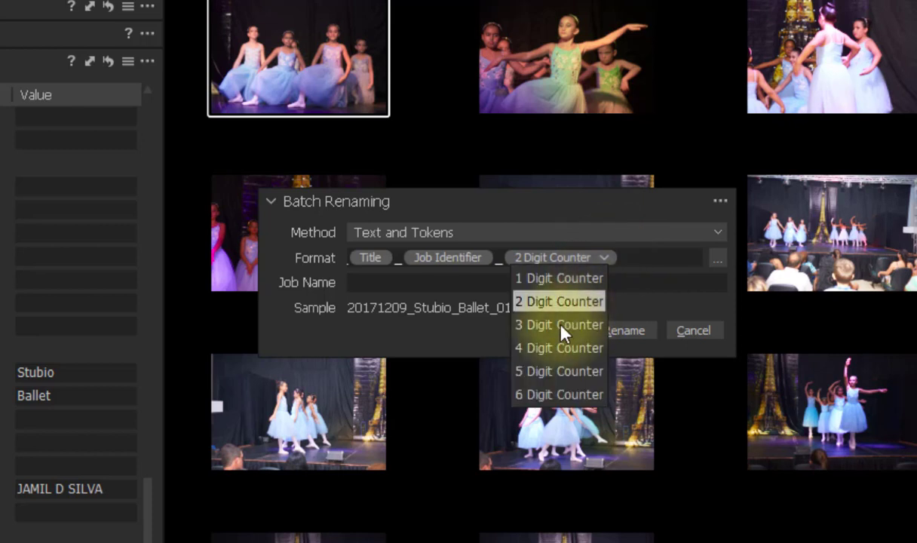
pyautogui.click(559, 324)
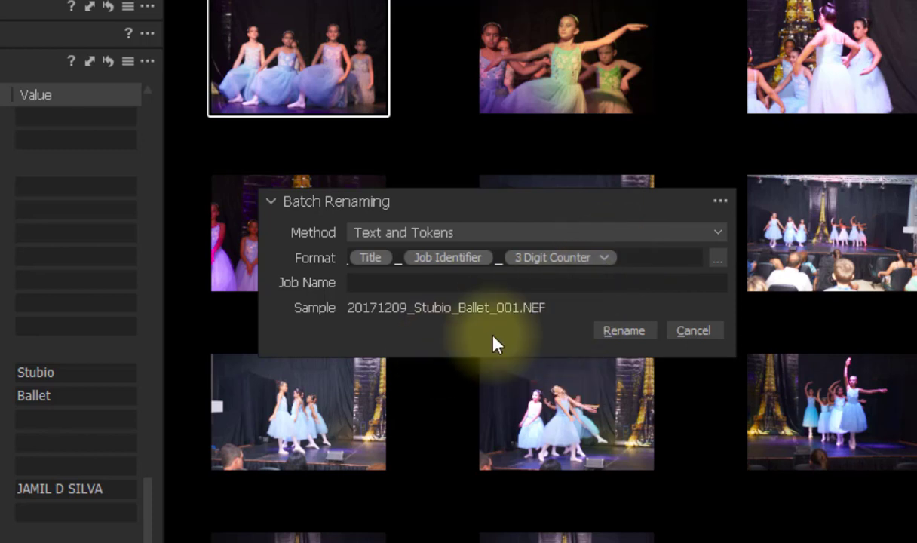
pyautogui.moveTo(513, 328)
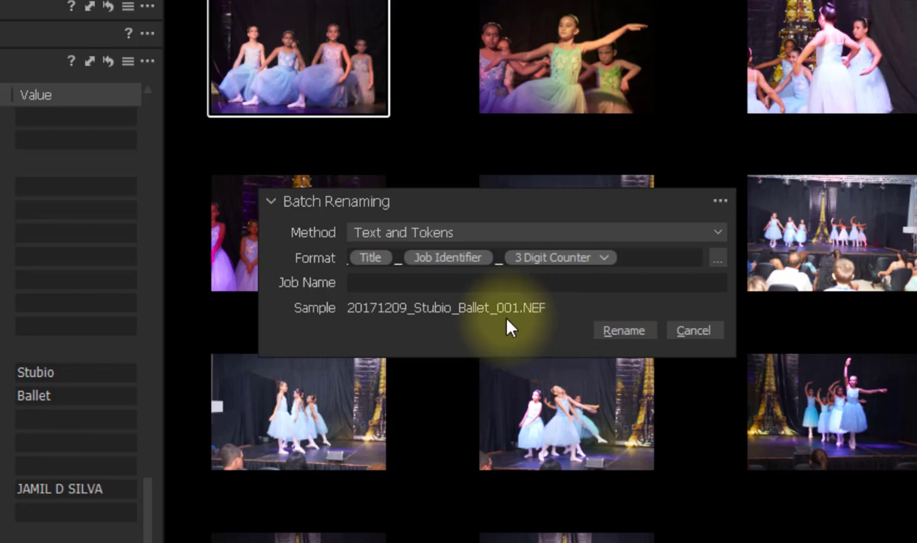
pyautogui.moveTo(851, 234)
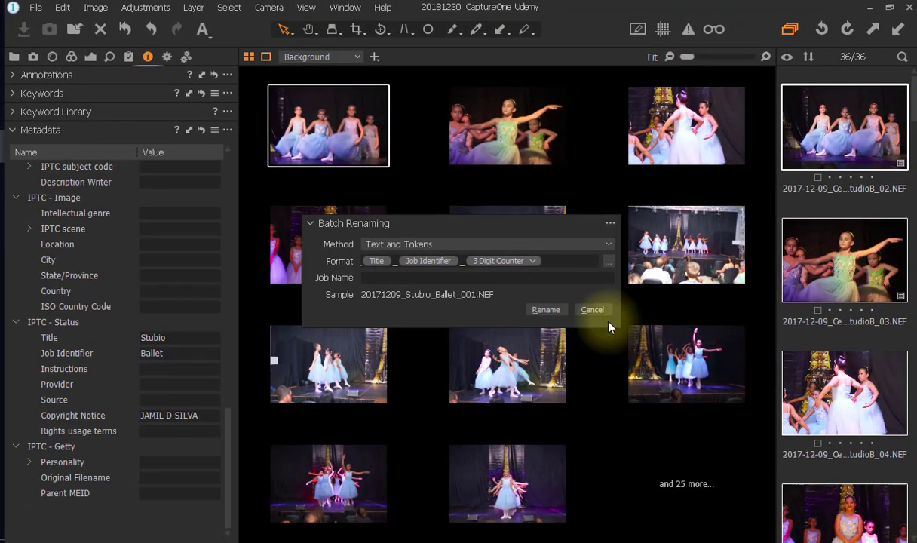
# Cancel Batch Renaming, browse several thumbnails, and end with the first ballet photo selected
pyautogui.click(592, 310)
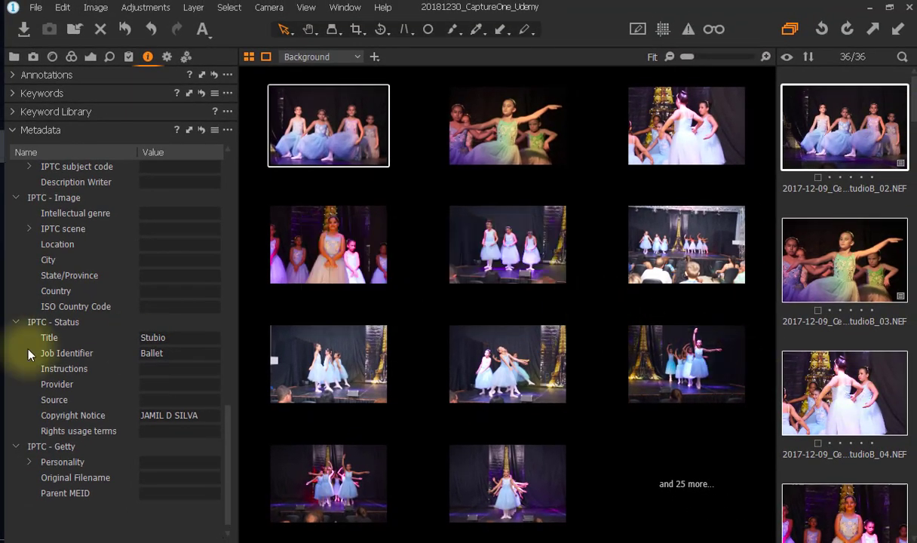
pyautogui.moveTo(243, 326)
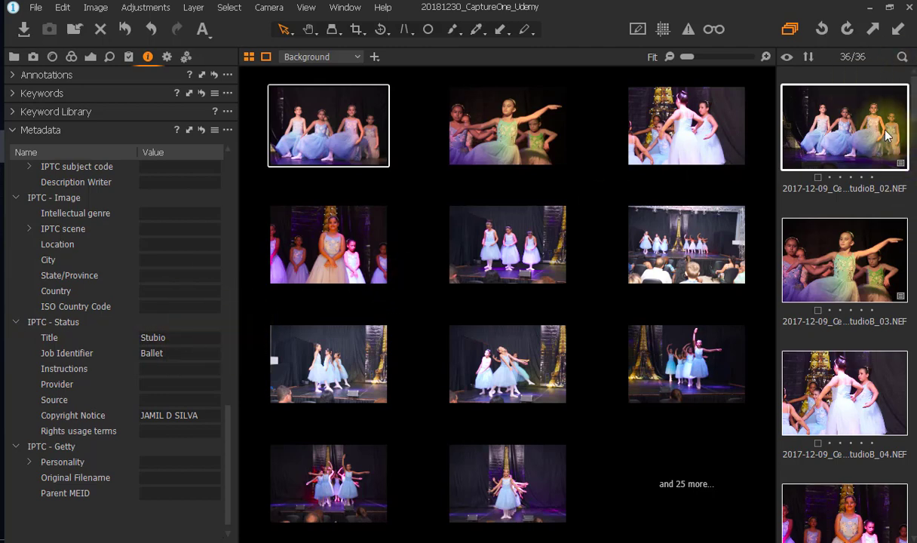
pyautogui.doubleClick(179, 338)
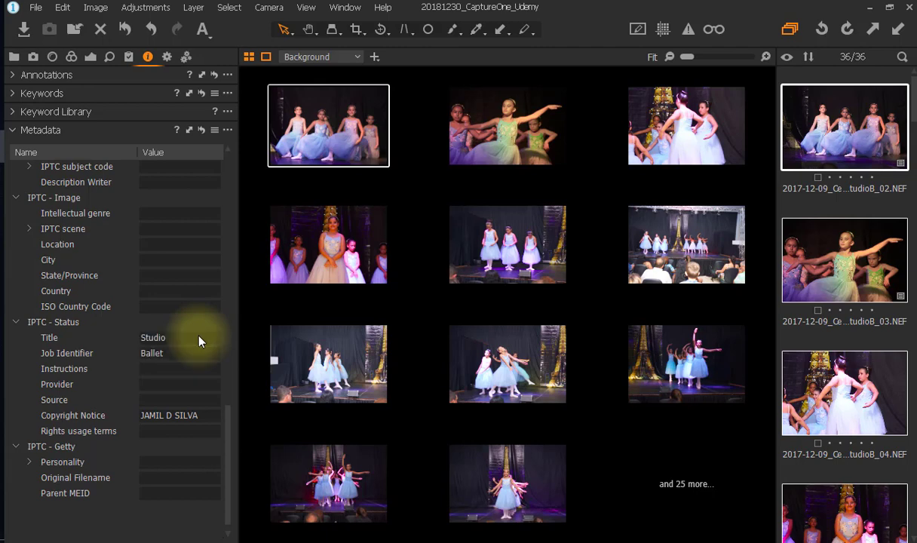
pyautogui.moveTo(134, 279)
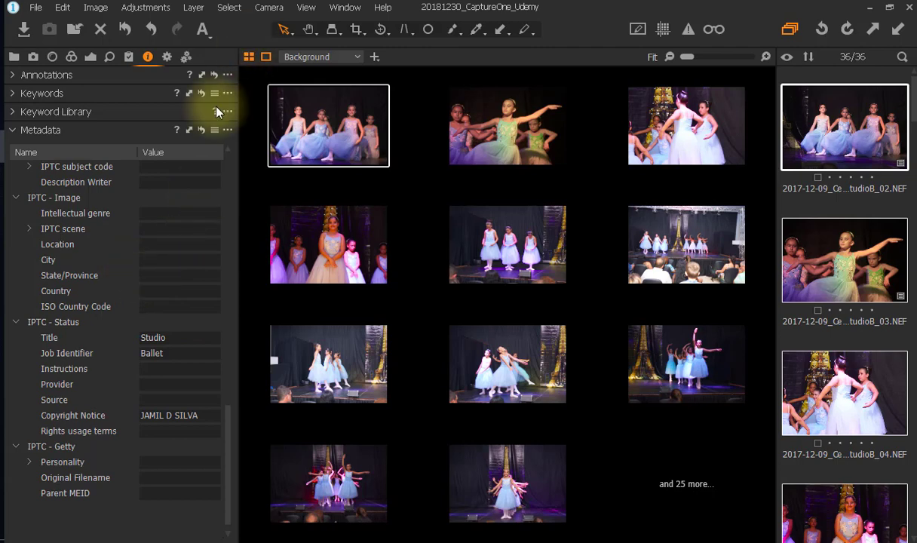
pyautogui.moveTo(189, 130)
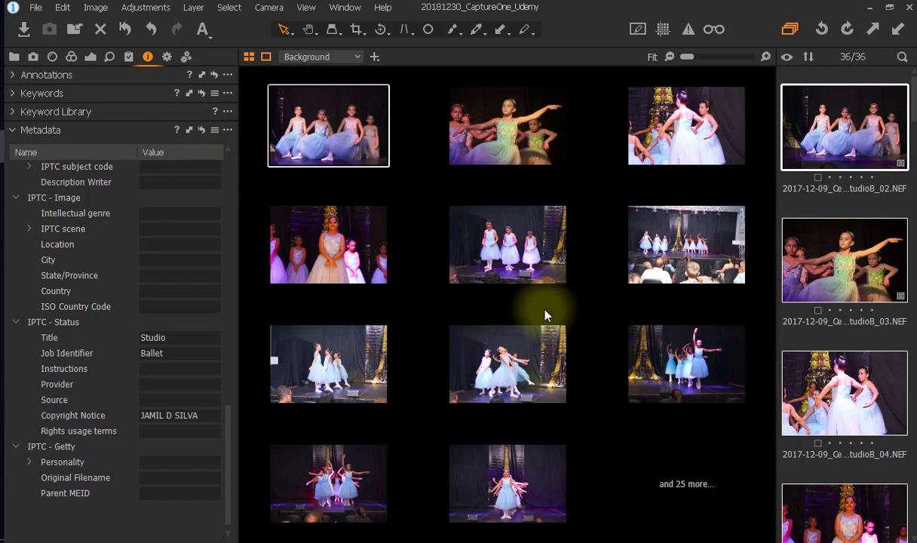
pyautogui.click(508, 126)
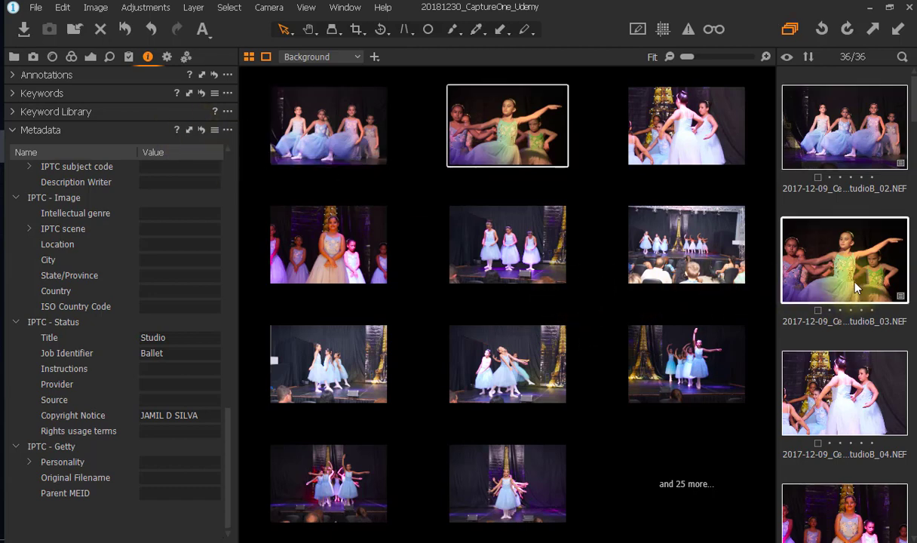
pyautogui.click(686, 126)
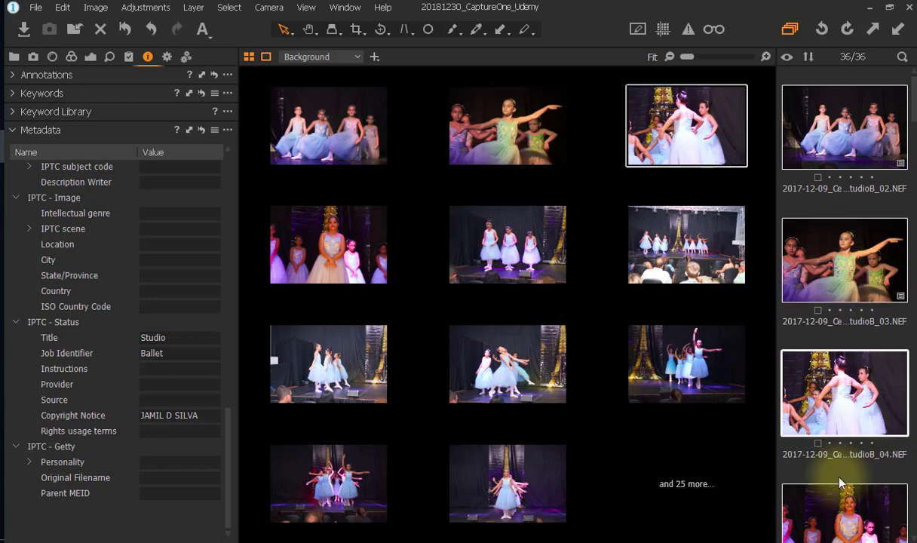
pyautogui.click(328, 244)
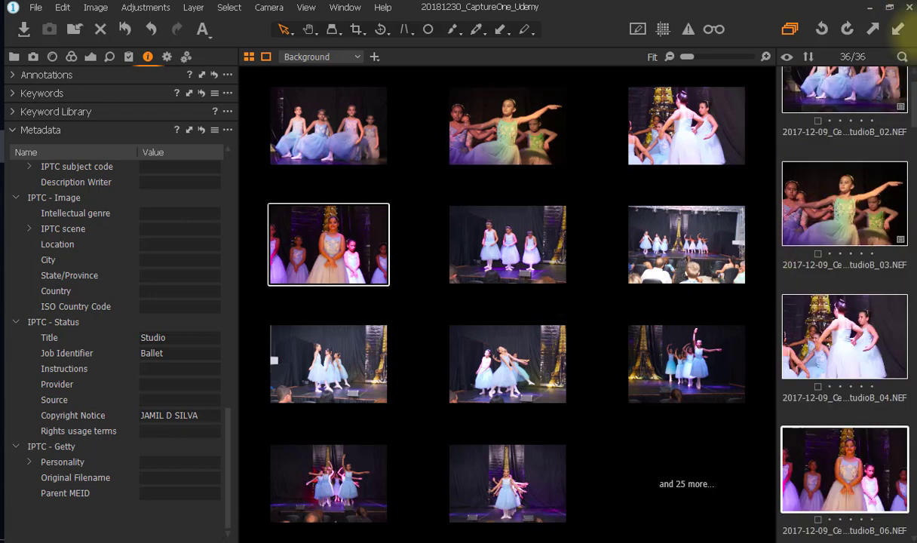
pyautogui.click(328, 126)
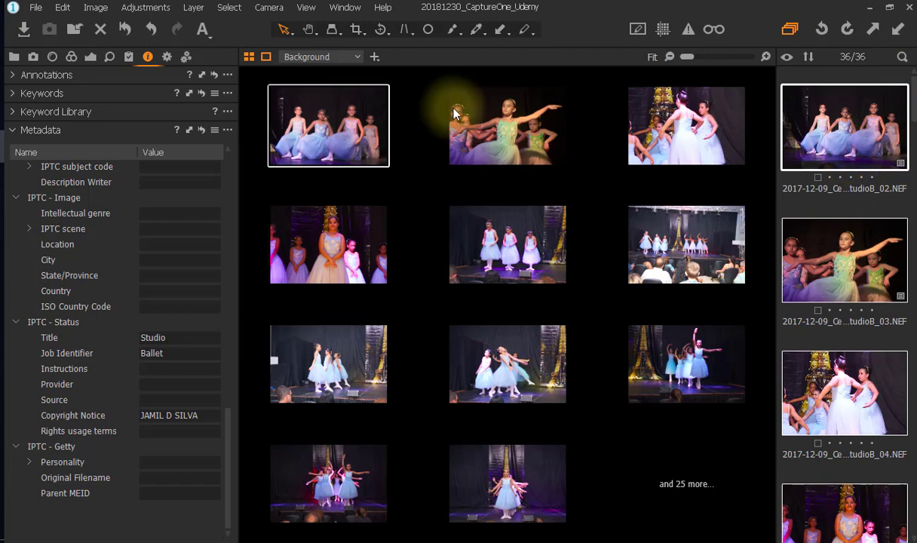
# Batch rename the photos from the Image menu to 20171209_Studio_Ballet_001 onward
pyautogui.click(95, 6)
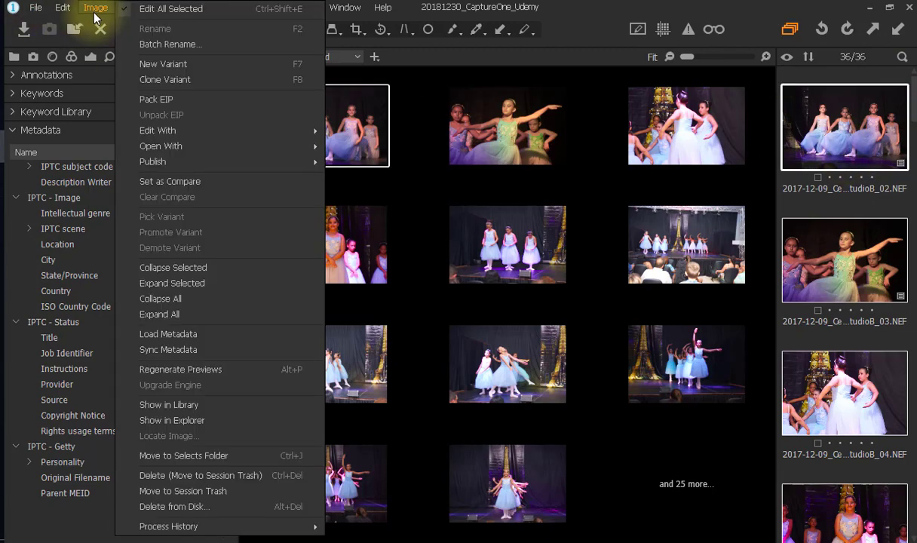
pyautogui.click(170, 43)
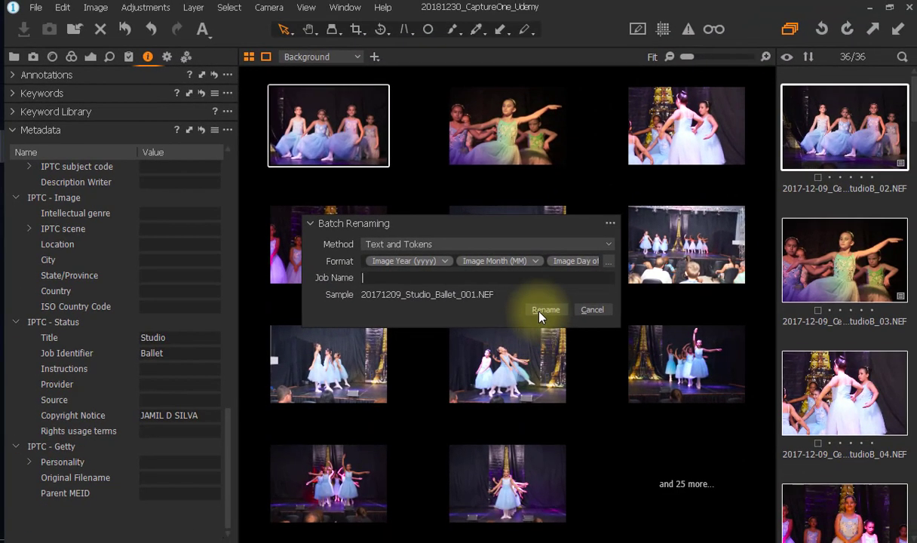
pyautogui.click(545, 310)
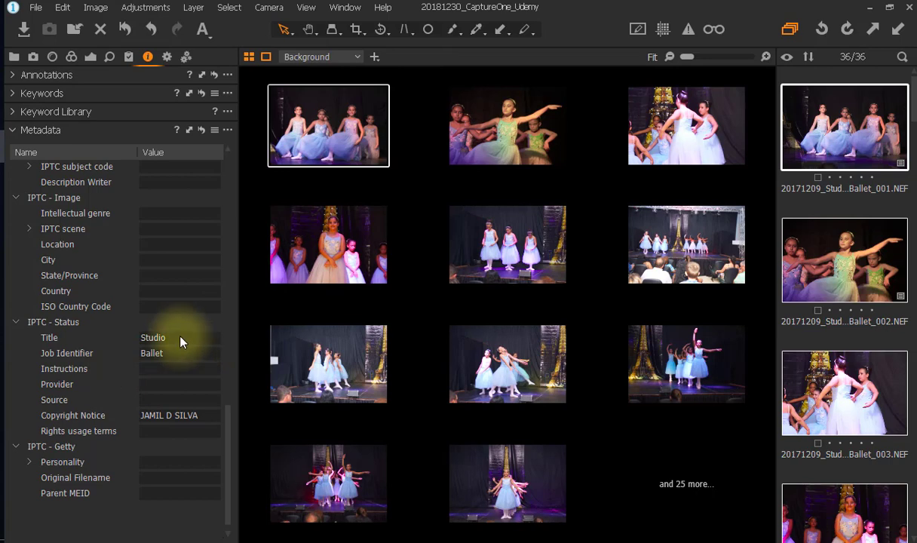
pyautogui.doubleClick(153, 338)
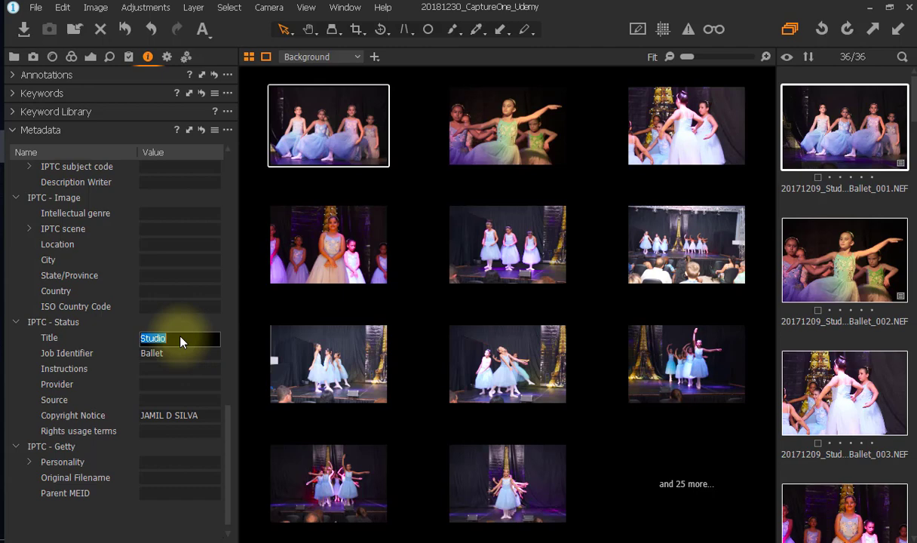
pyautogui.click(180, 353)
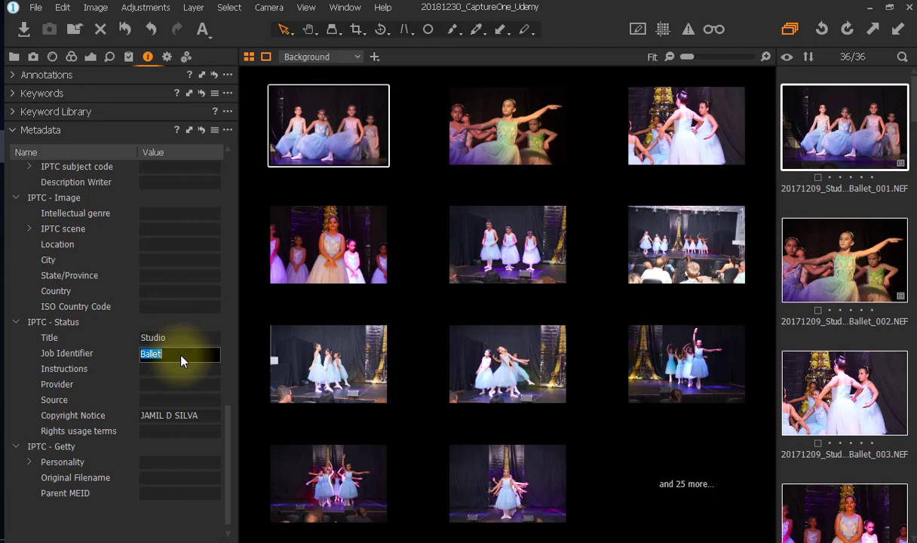
pyautogui.click(179, 337)
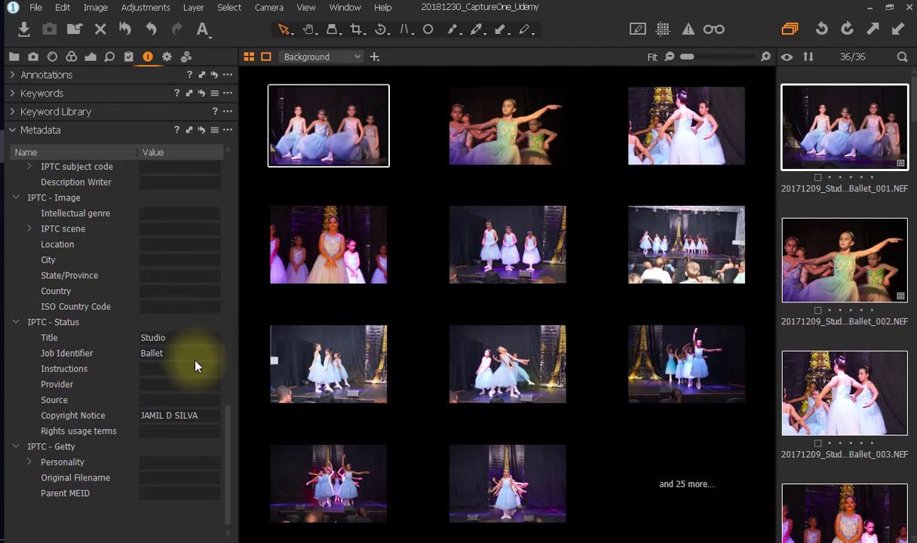
pyautogui.doubleClick(151, 353)
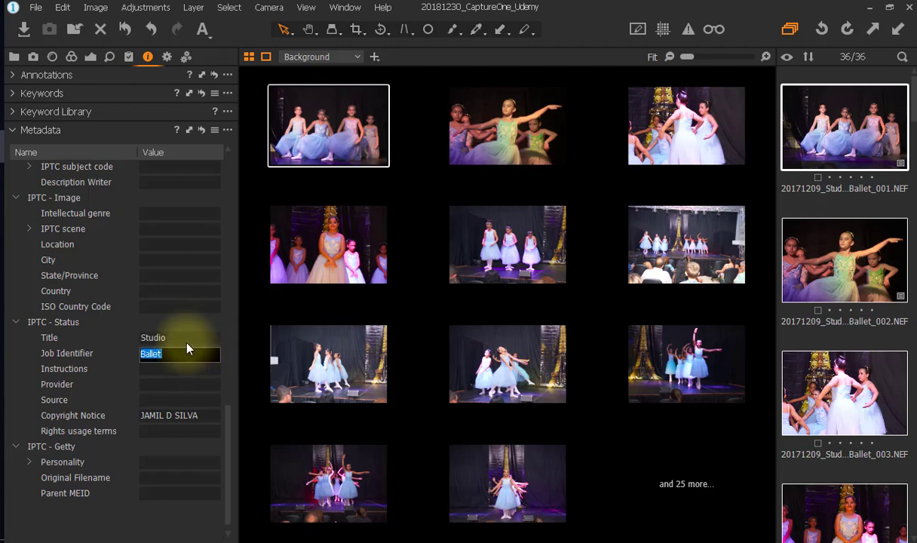
pyautogui.click(180, 338)
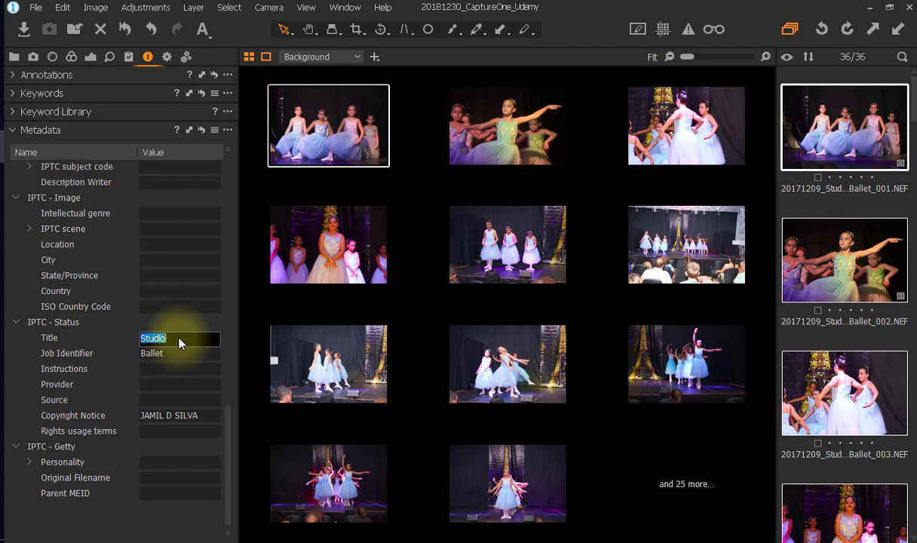
pyautogui.moveTo(198, 360)
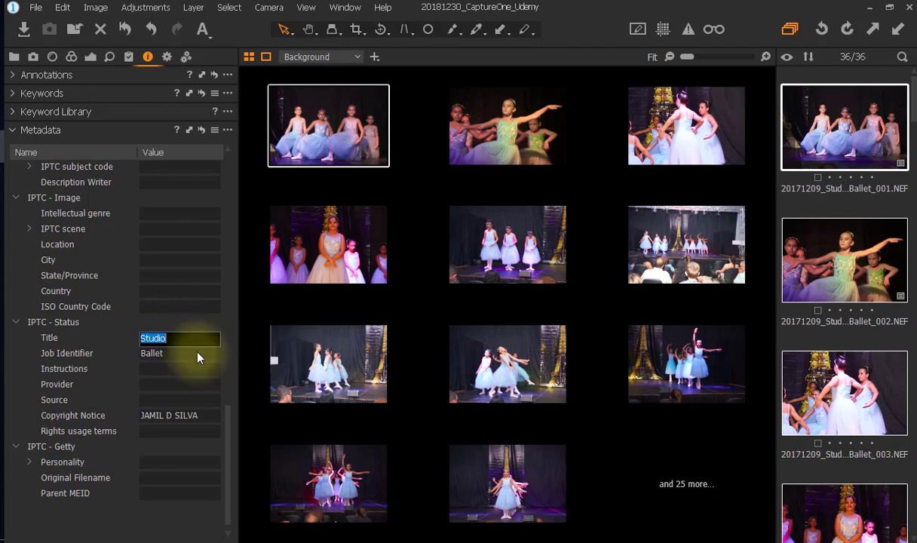
pyautogui.moveTo(819, 149)
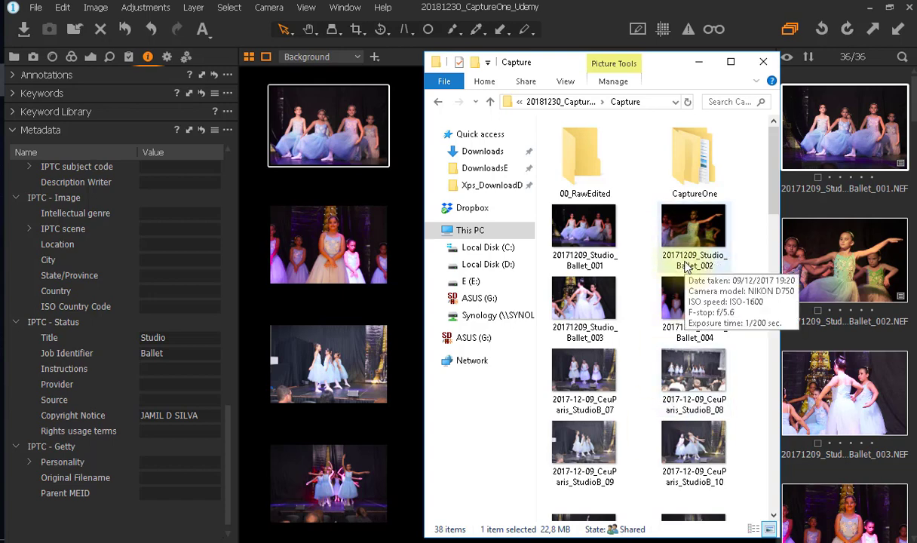
pyautogui.moveTo(744, 266)
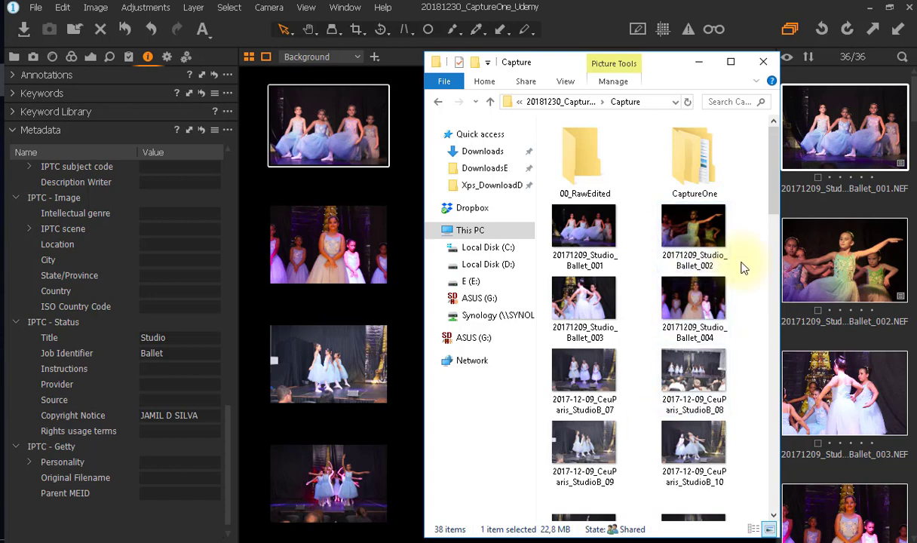
pyautogui.moveTo(693, 234)
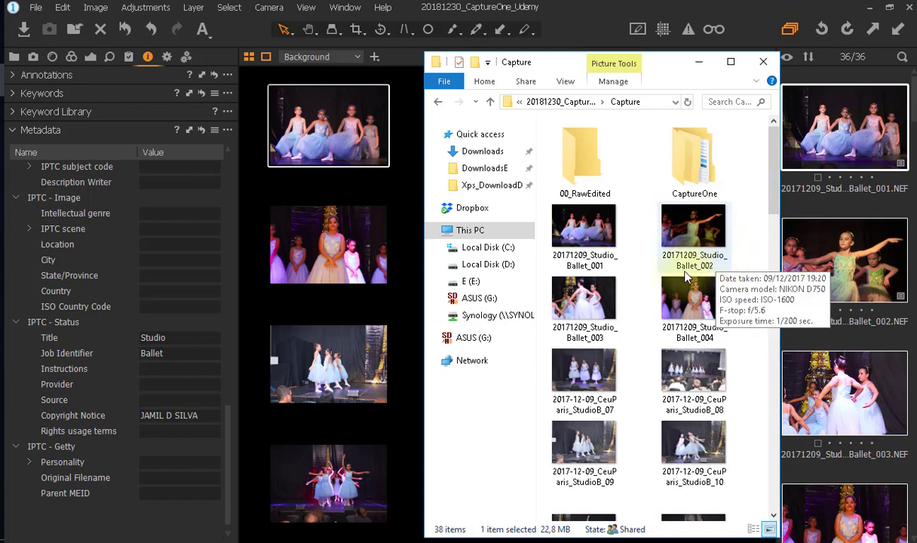
pyautogui.moveTo(860, 149)
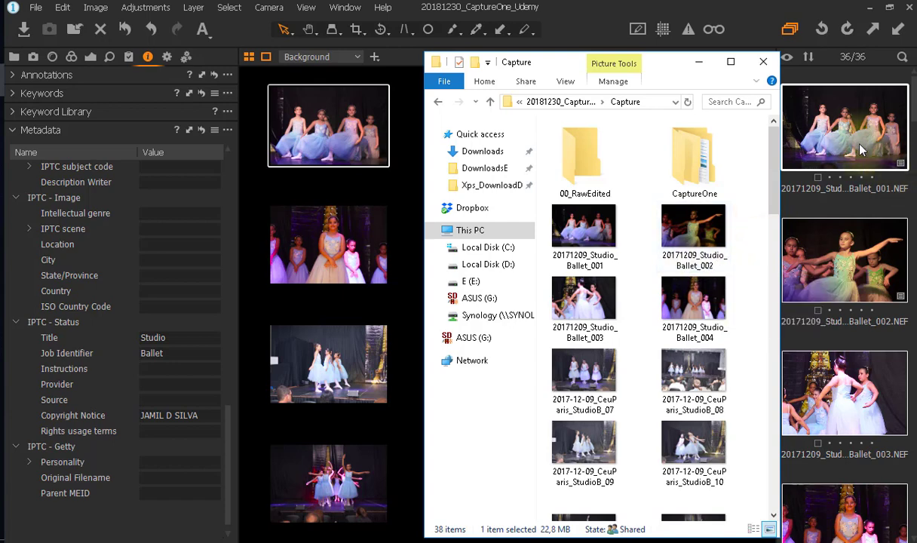